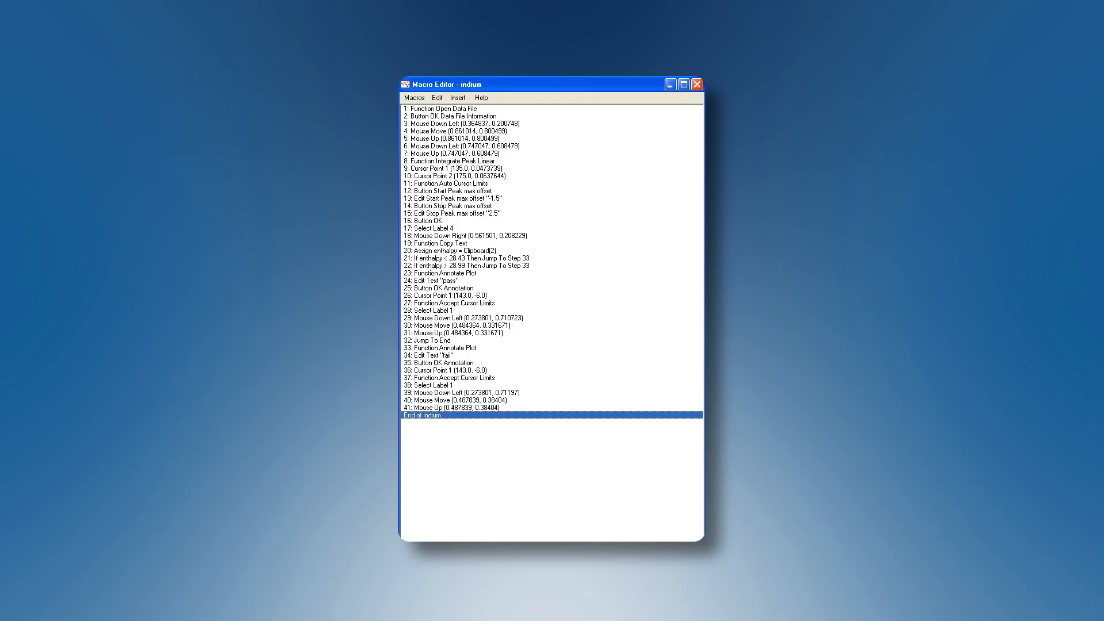
Choose Save File As to save the reviewed indium macro in the Macros folder.
click(696, 84)
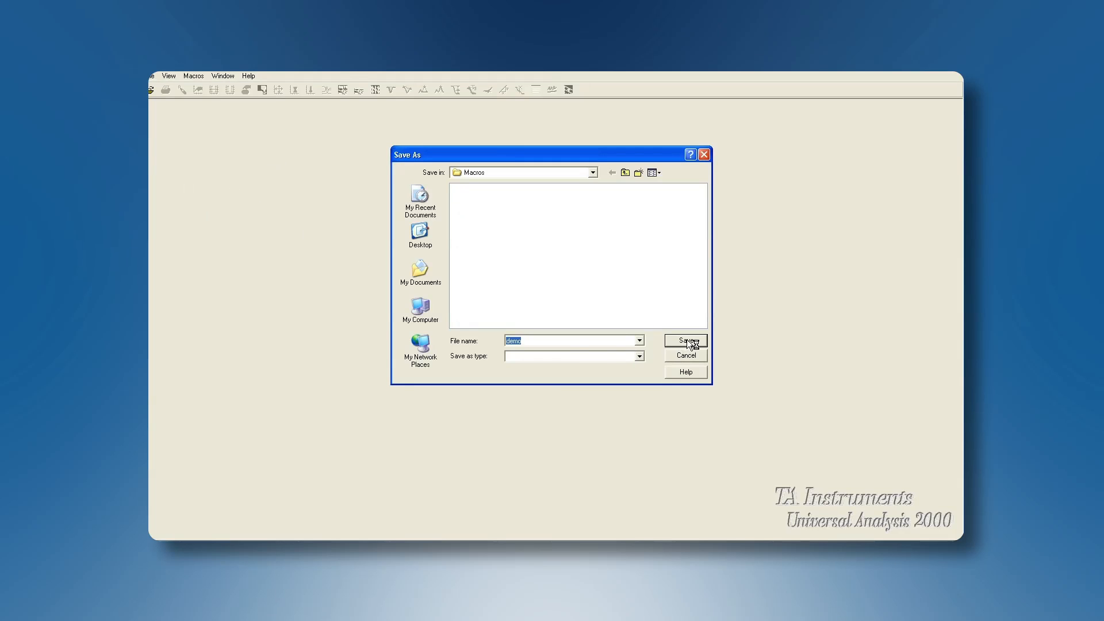
Save the demo macro, start recording a new indium macro, and open indium.001.
click(684, 341)
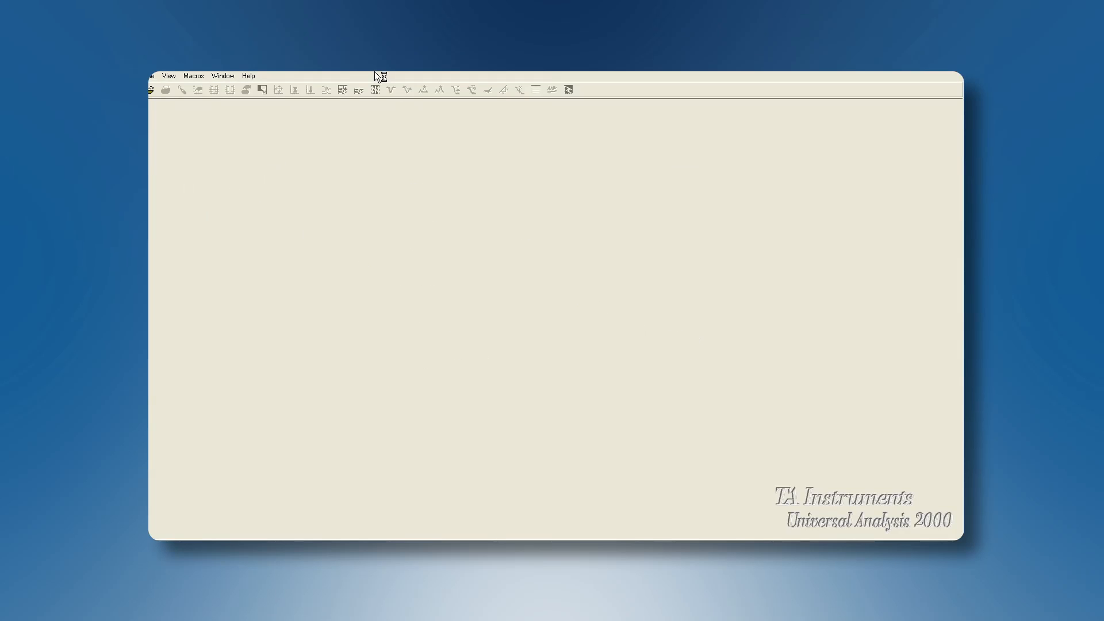
click(193, 75)
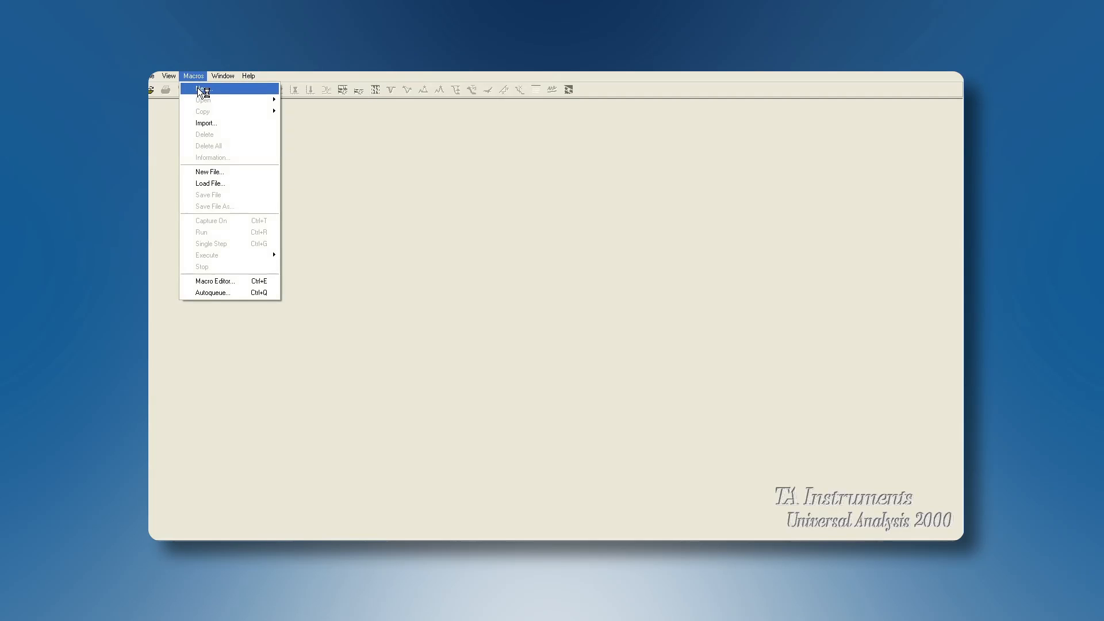
click(203, 89)
text(indium)
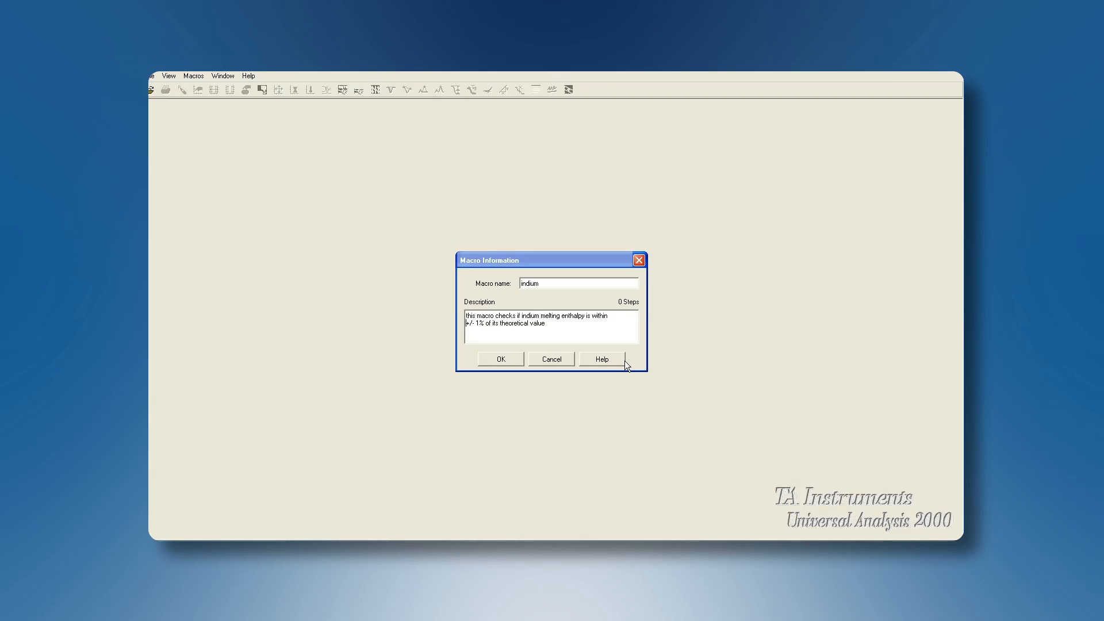
click(500, 359)
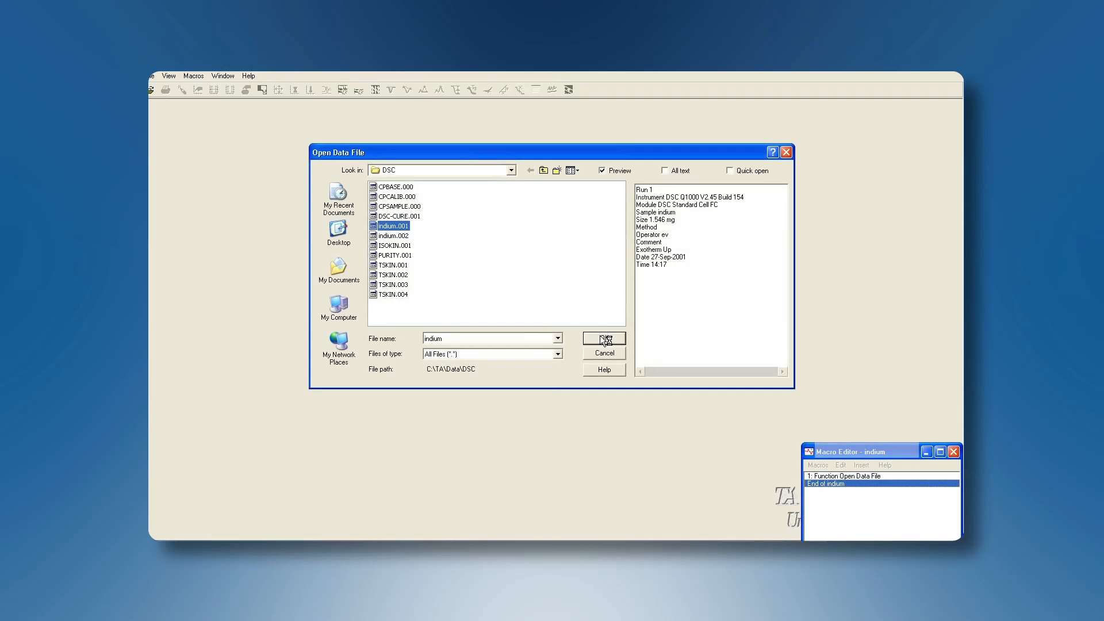
click(602, 338)
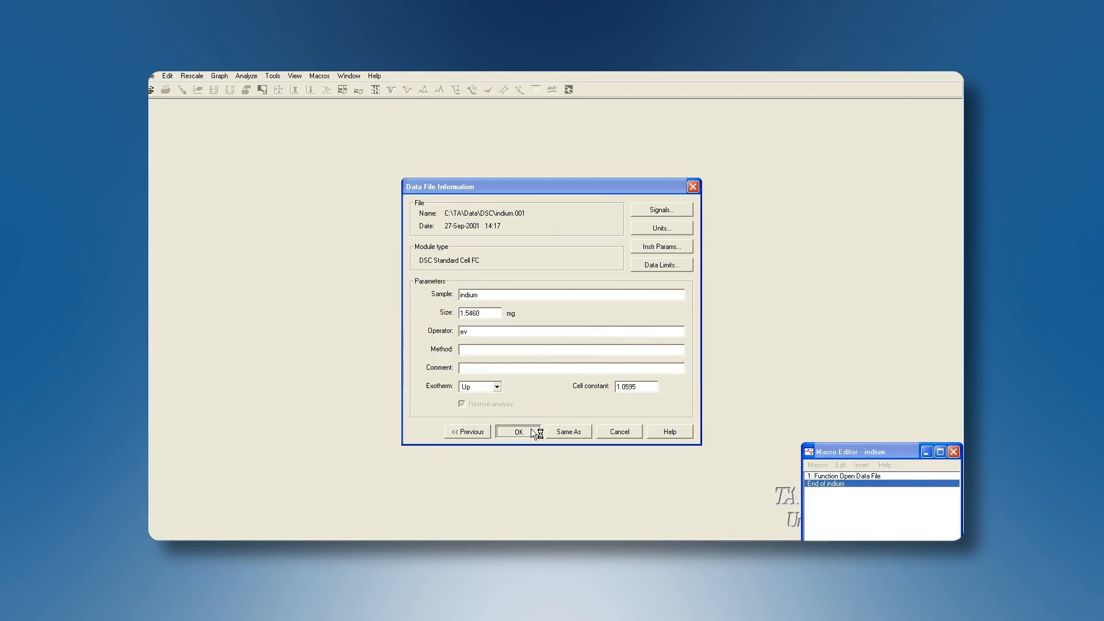
click(519, 431)
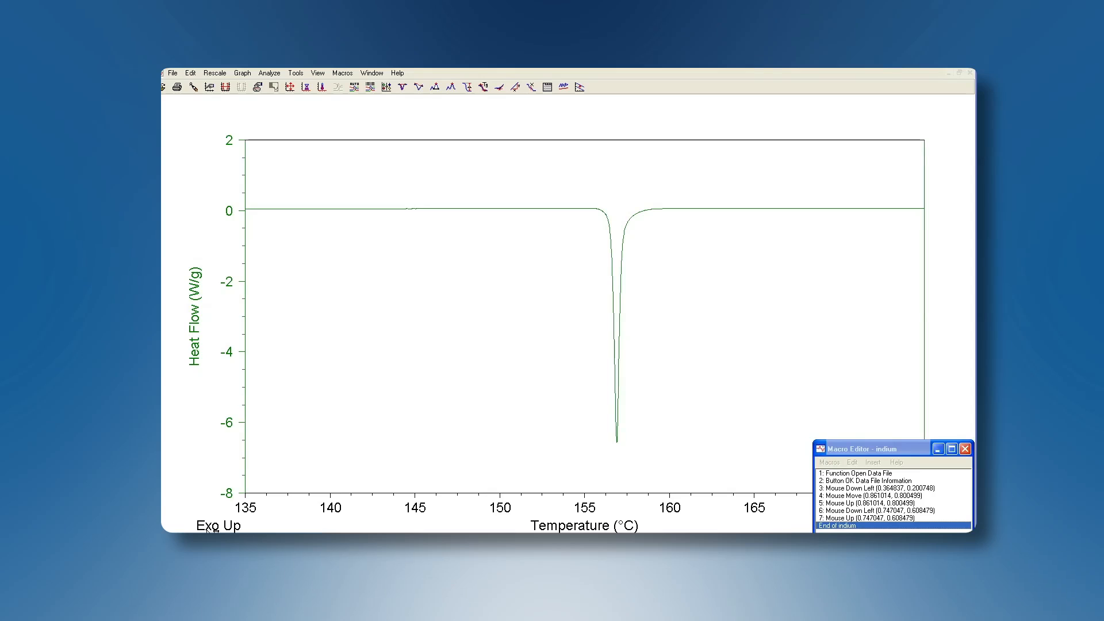
Start a Linear peak integration and choose Auto Limits for the integration limits.
click(270, 72)
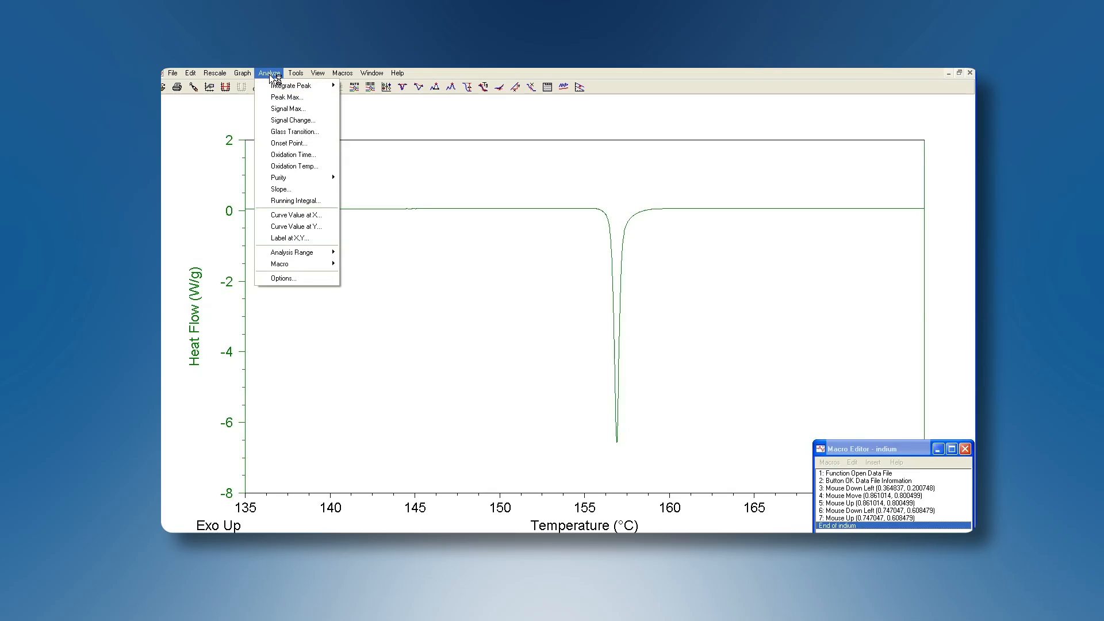
click(291, 85)
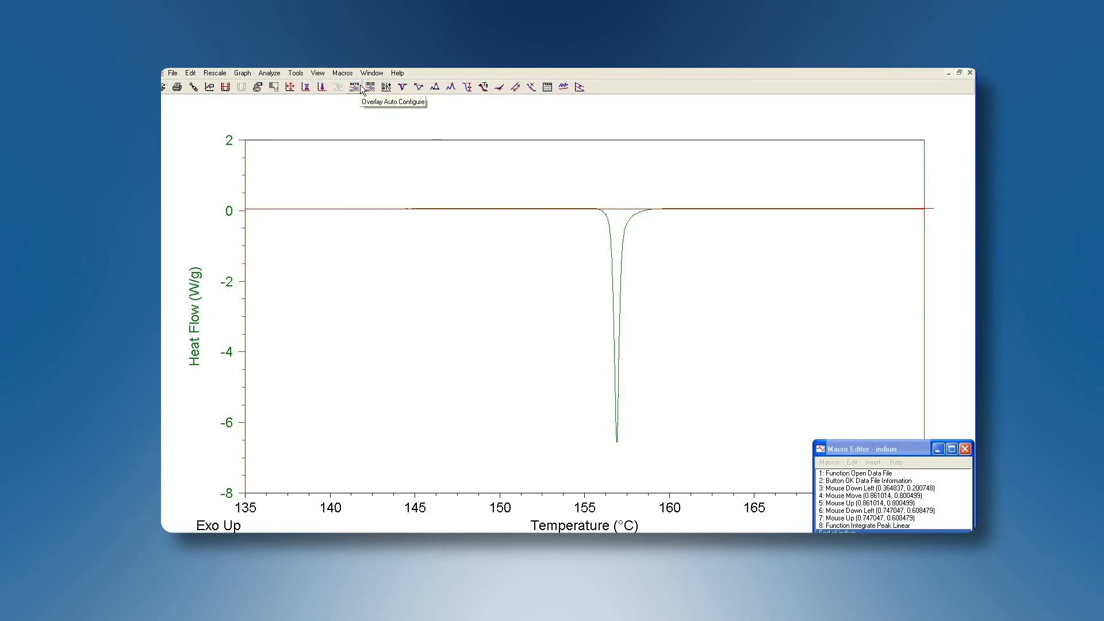
right_click(479, 275)
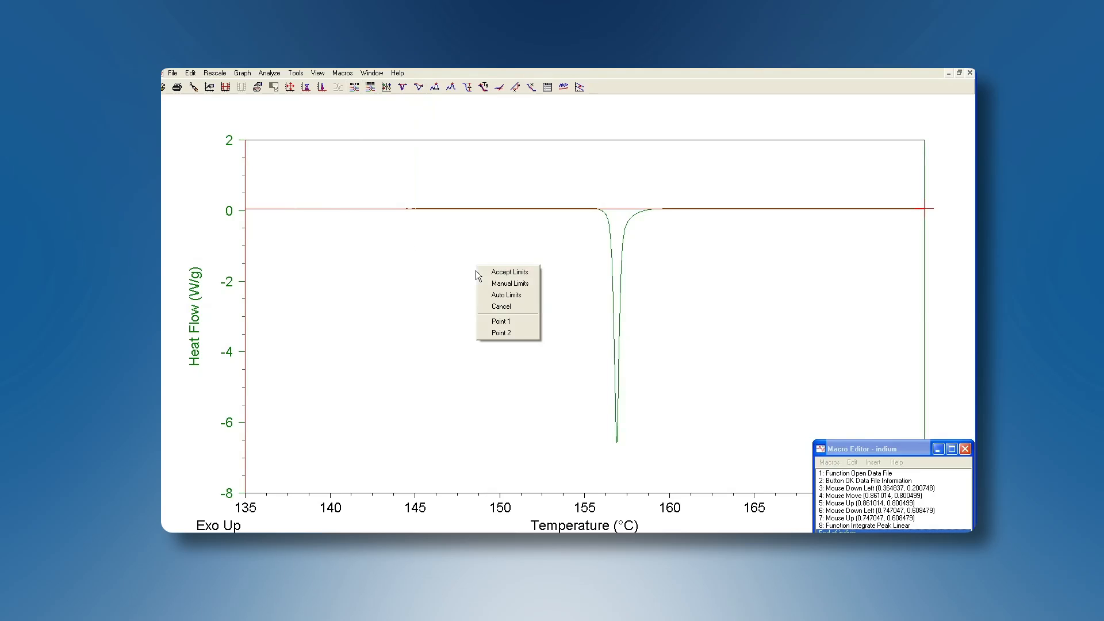
click(505, 295)
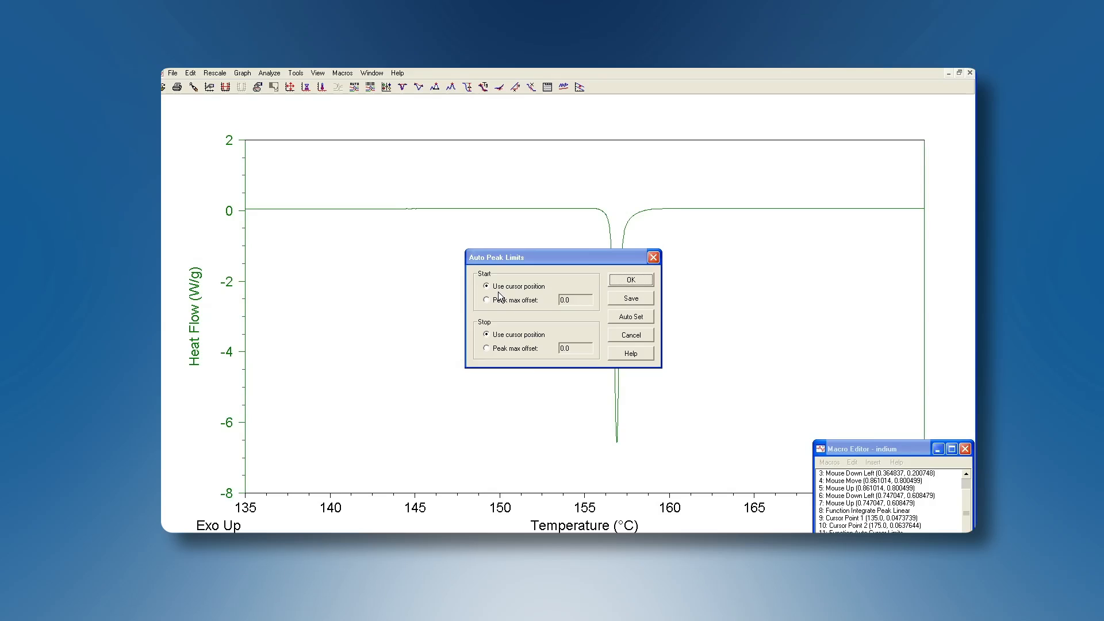
mouse_move(499, 296)
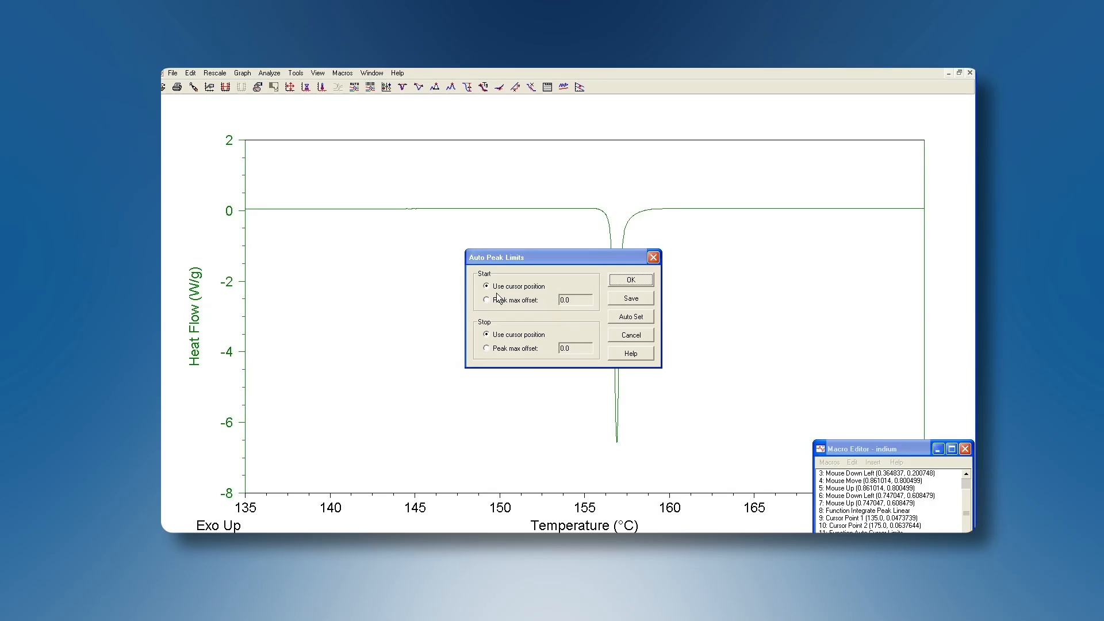
Set the auto peak limits to peak-max offsets of -1.5 (start) and 2.5 (stop).
click(485, 298)
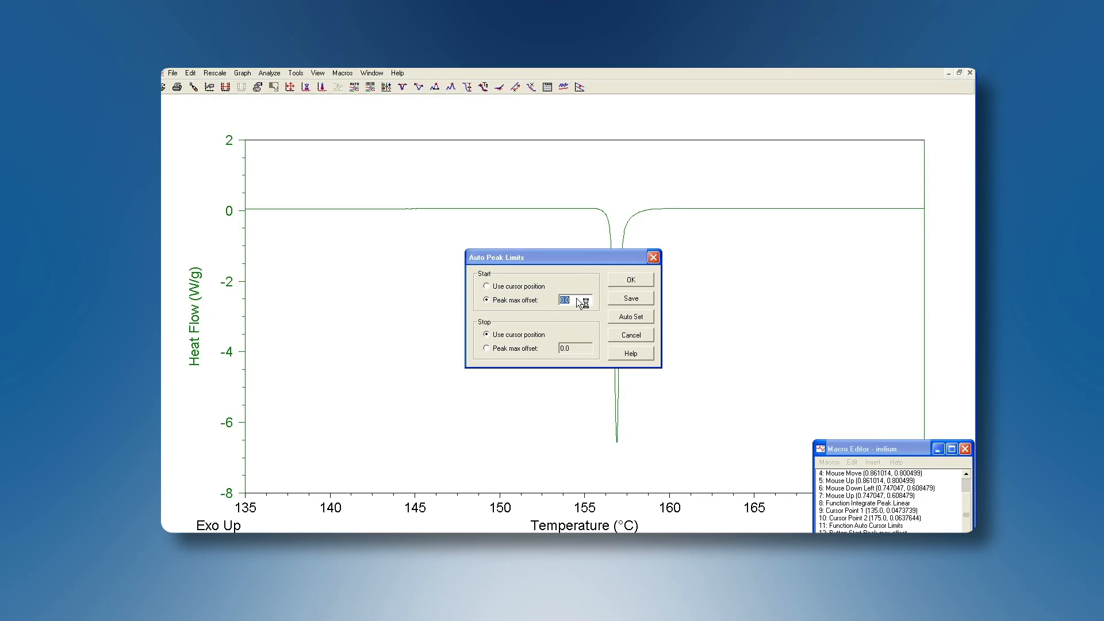
text(-1.5)
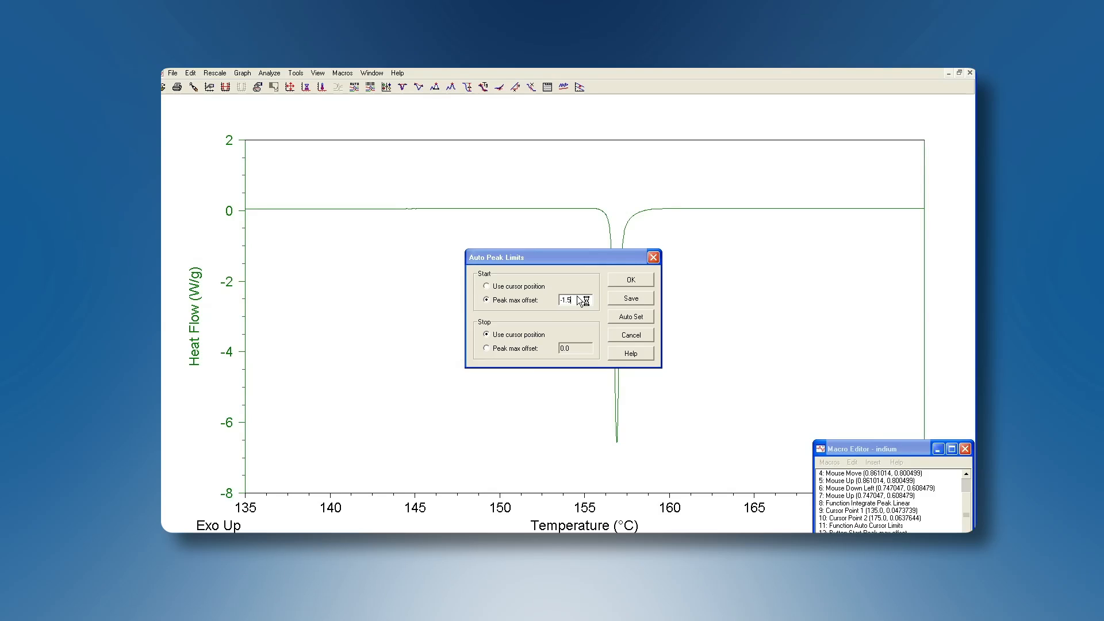
click(574, 348)
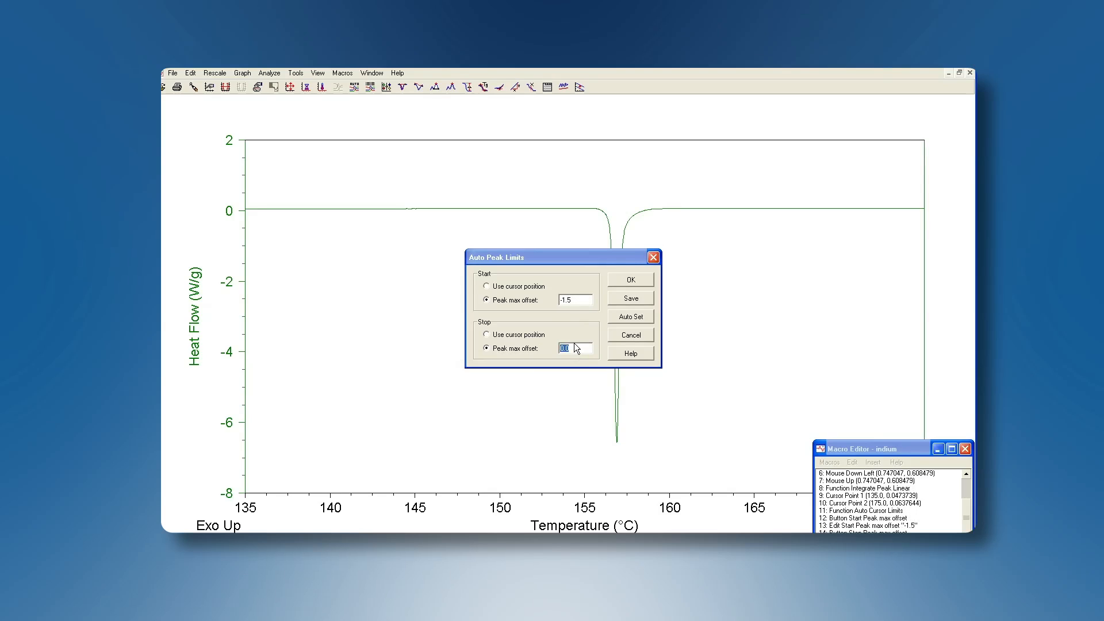
text(2.5)
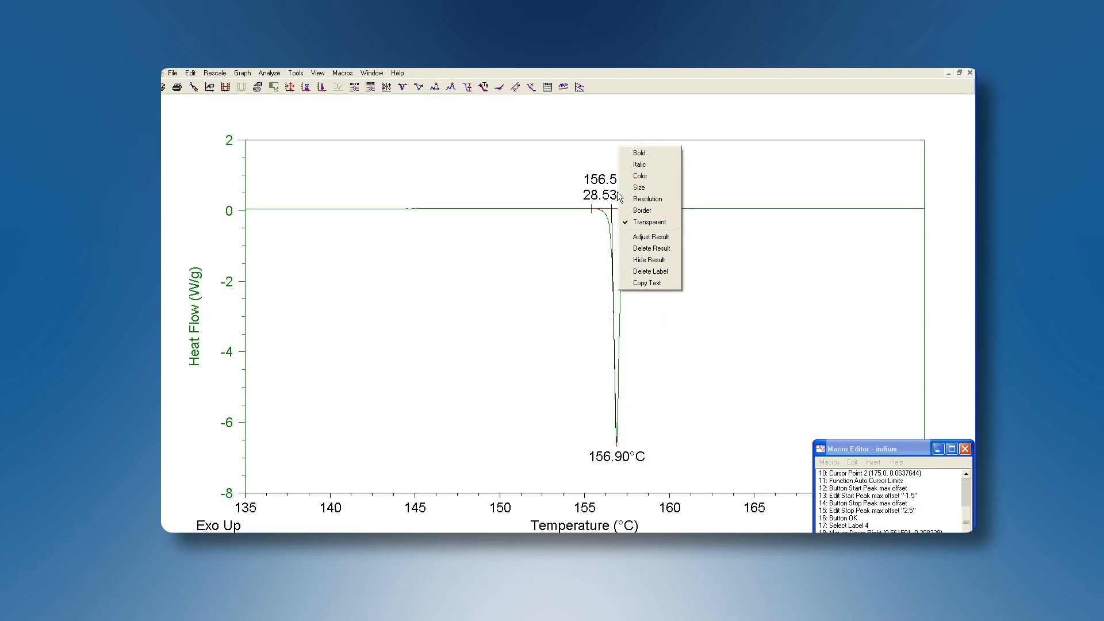
mouse_move(648, 248)
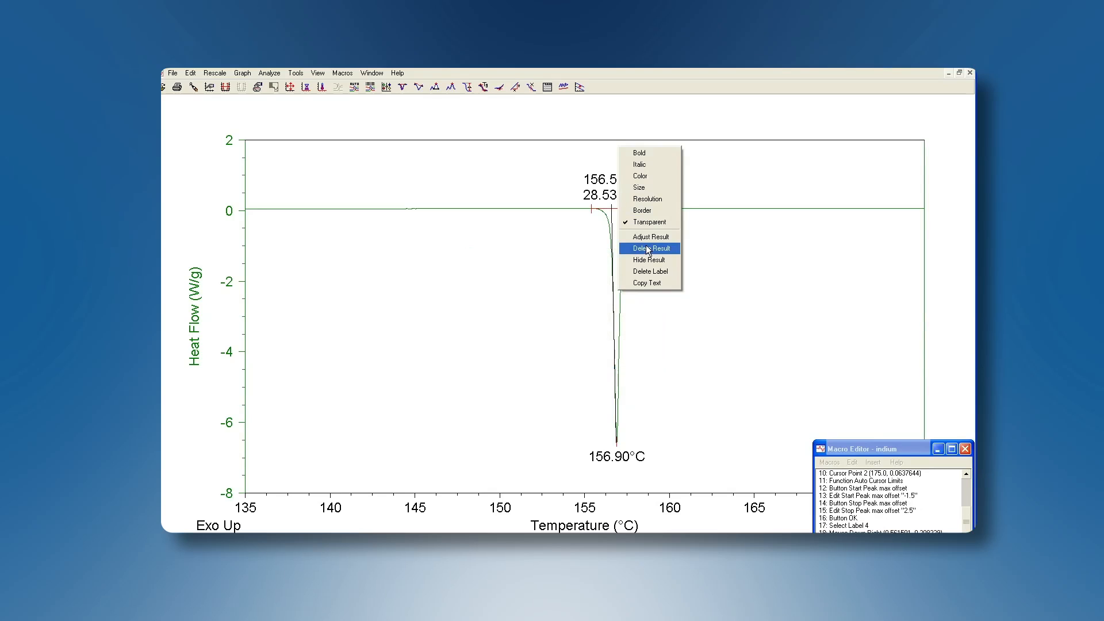
Copy the integration result text (156.59 °C, 28.53 J/g) to the clipboard.
click(648, 248)
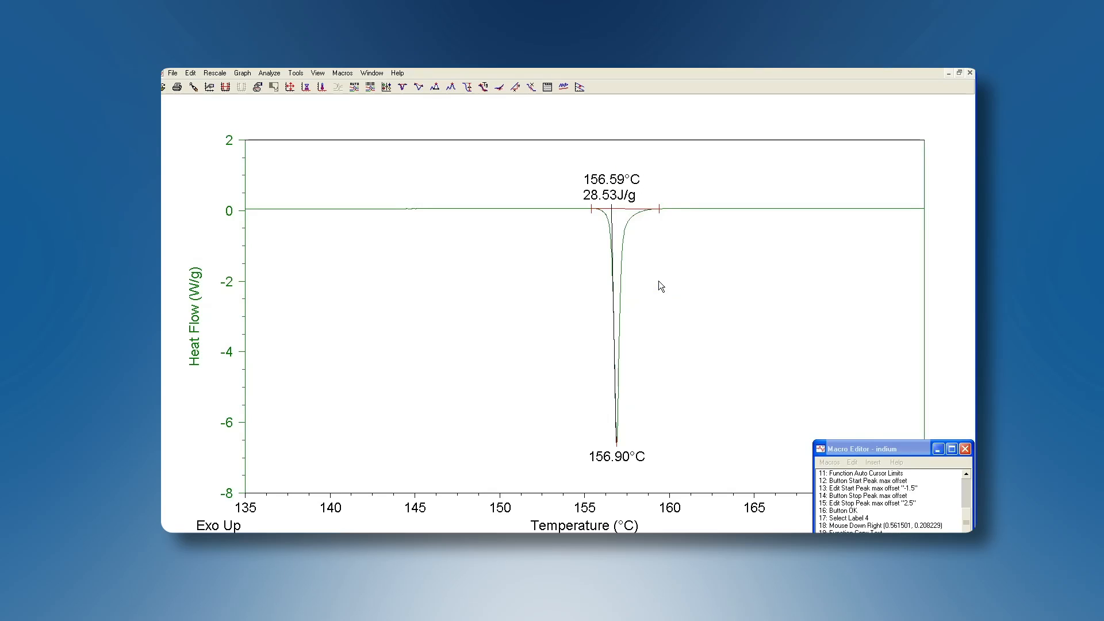
mouse_move(872, 462)
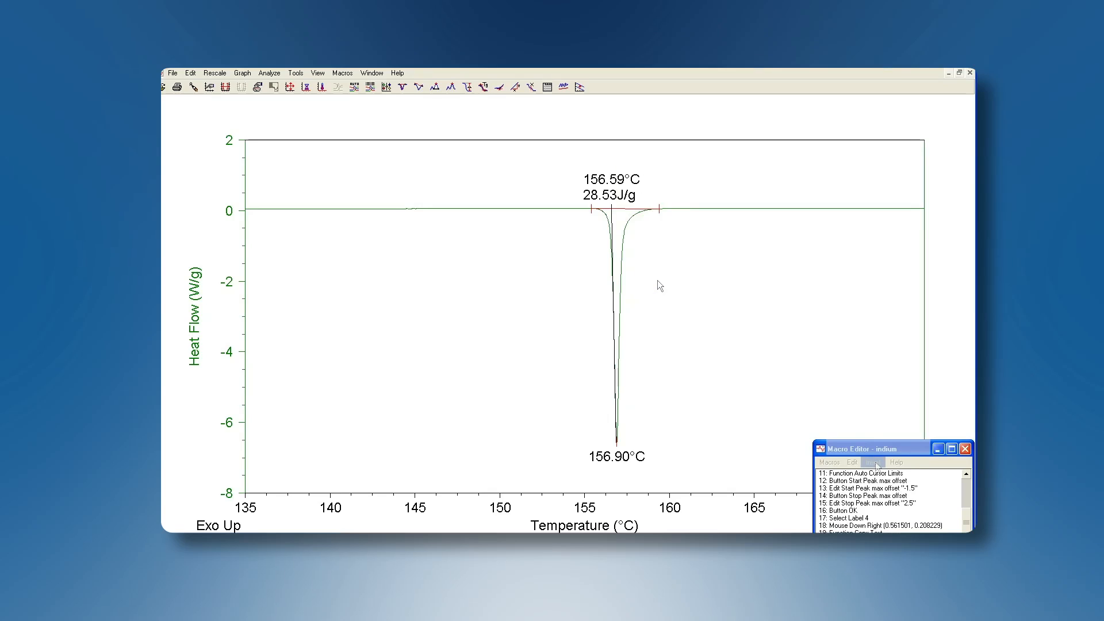
Insert an Assign Variable step setting enthalpy to clipboard value 2.
click(873, 461)
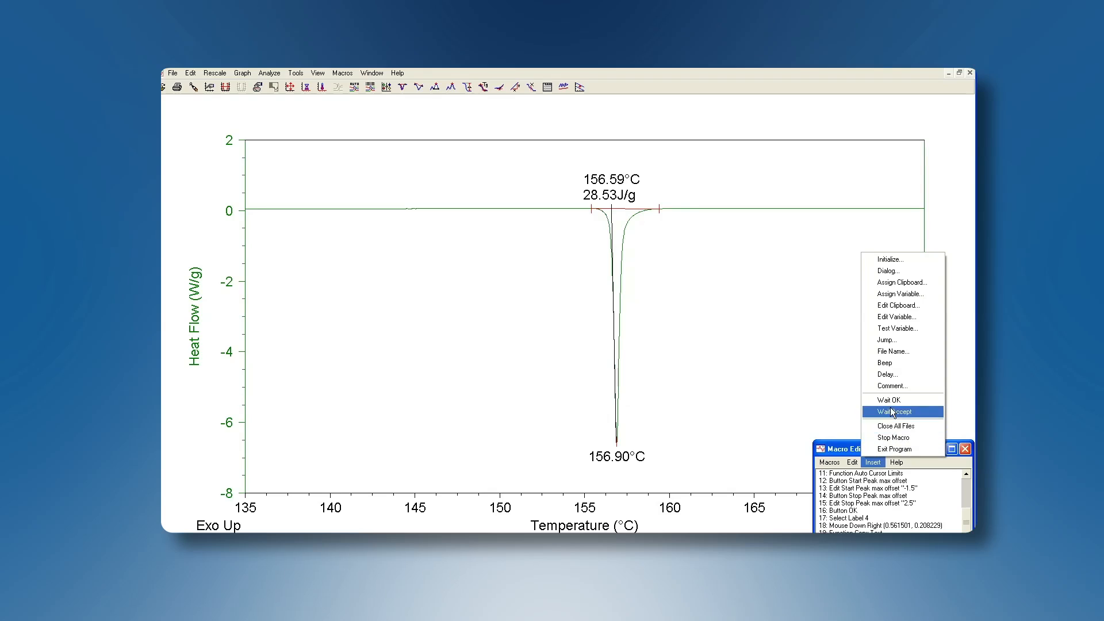
click(900, 294)
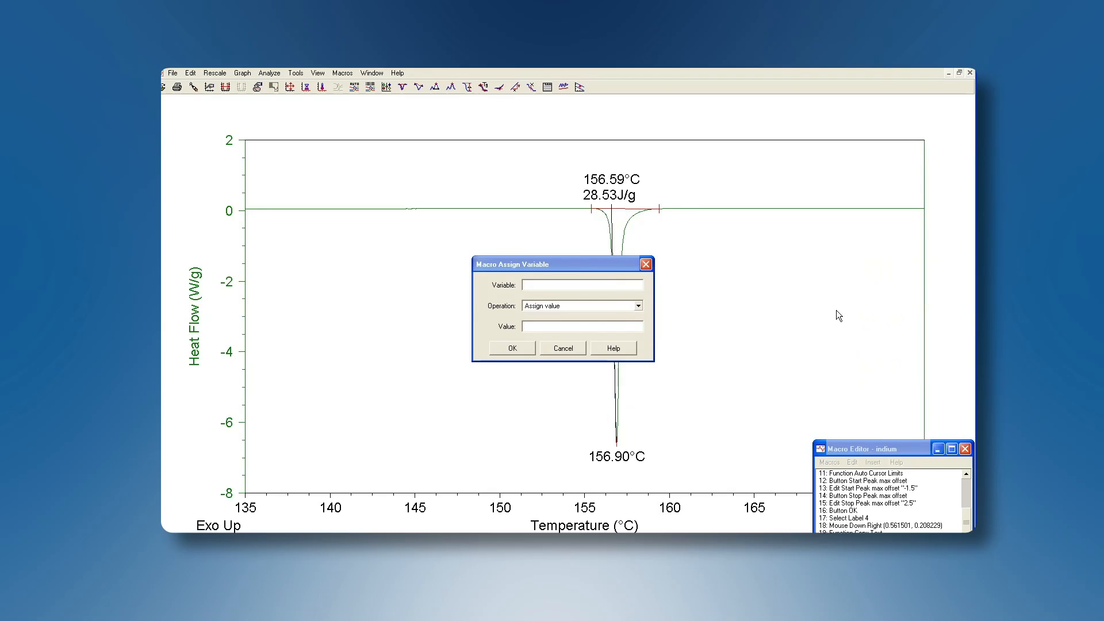
text(enthalpy)
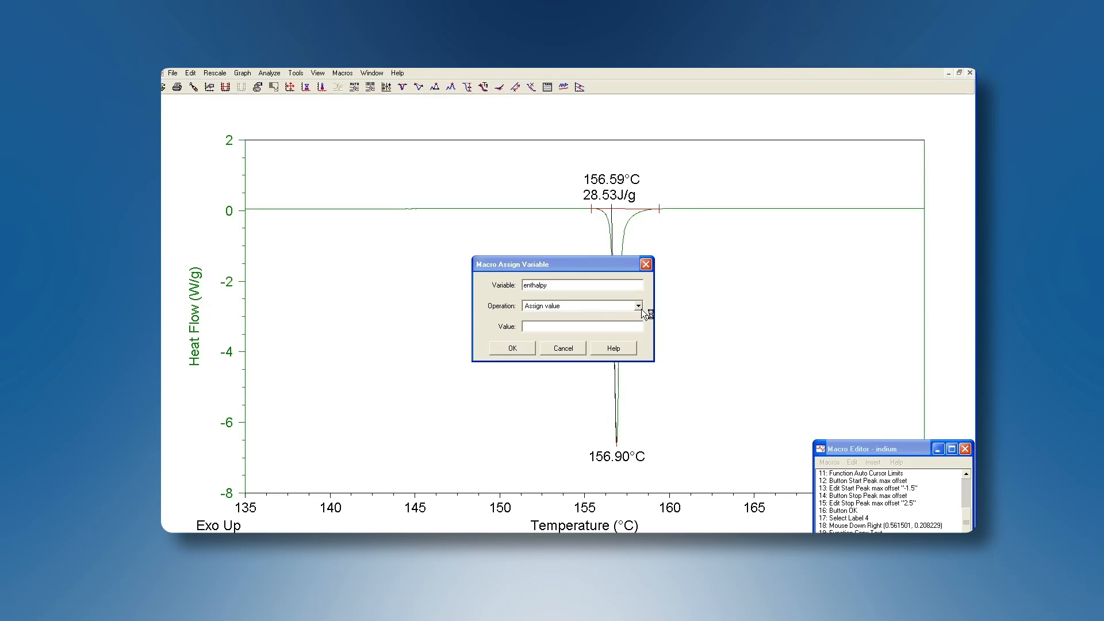
click(637, 305)
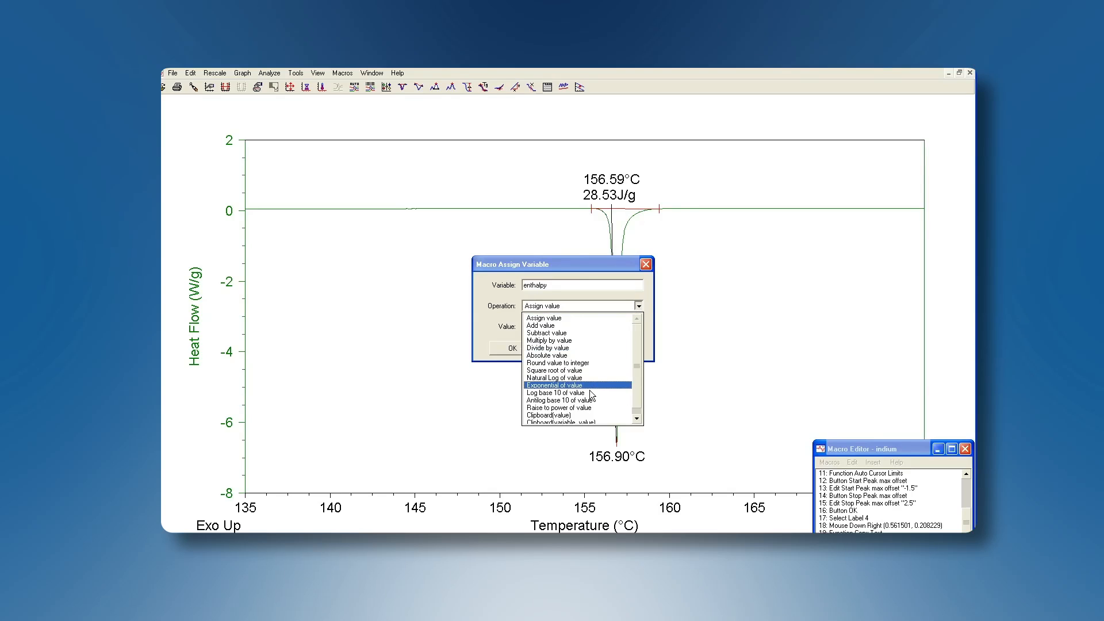
click(550, 415)
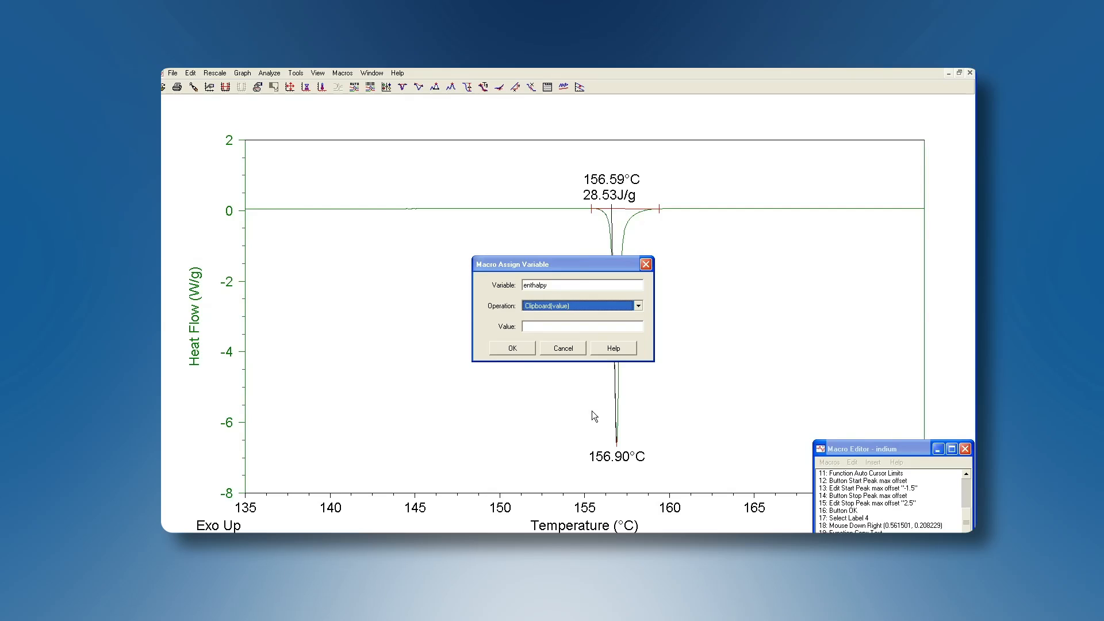
mouse_move(626, 196)
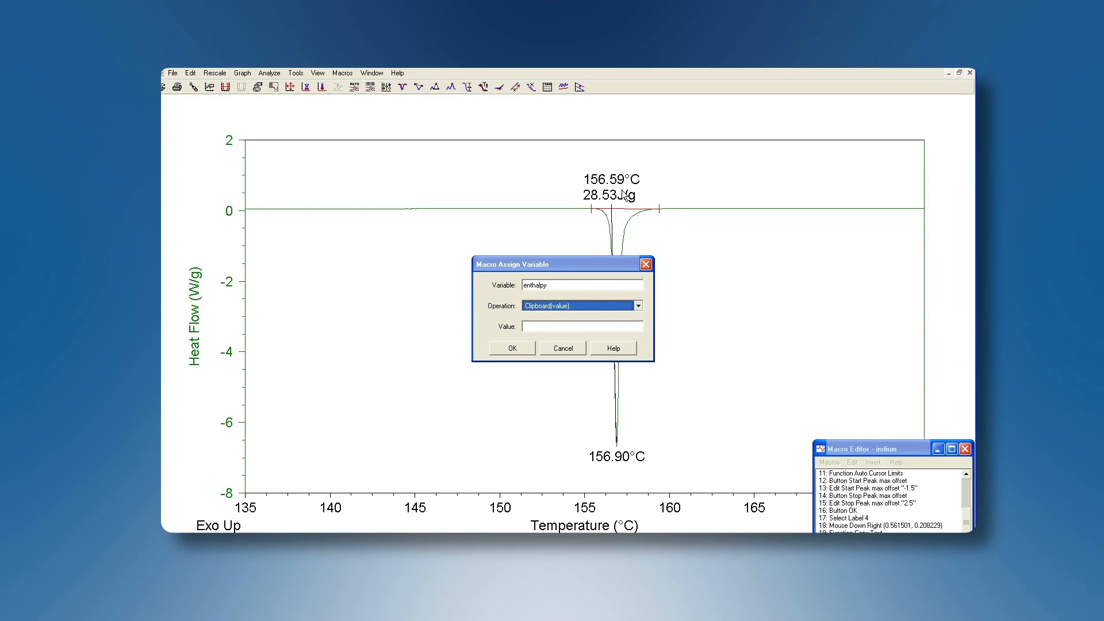
mouse_move(626, 192)
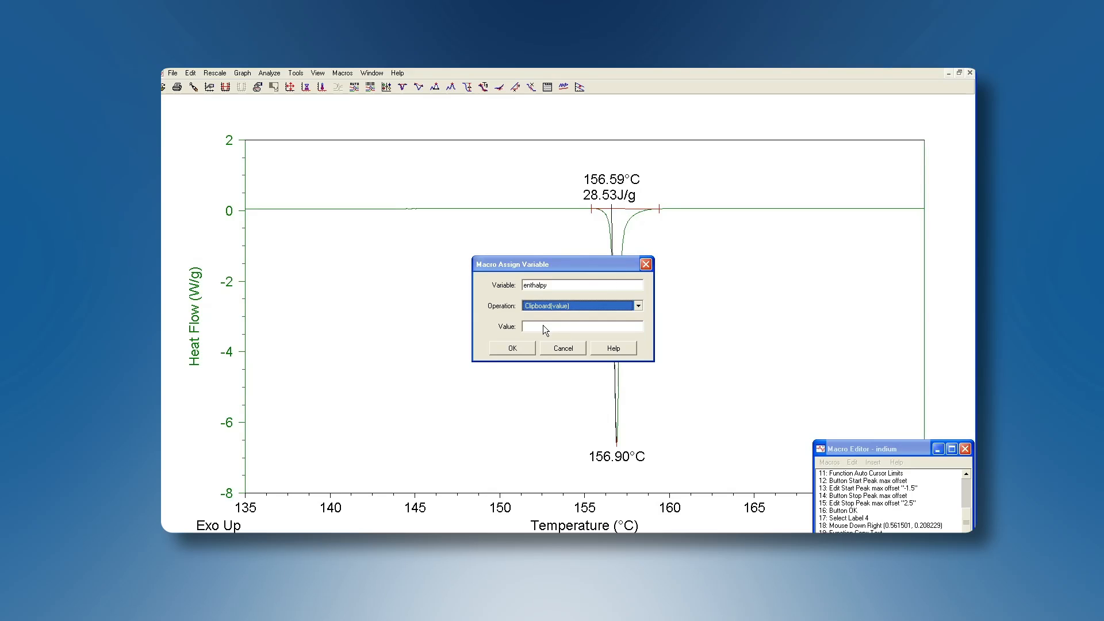
text(2)
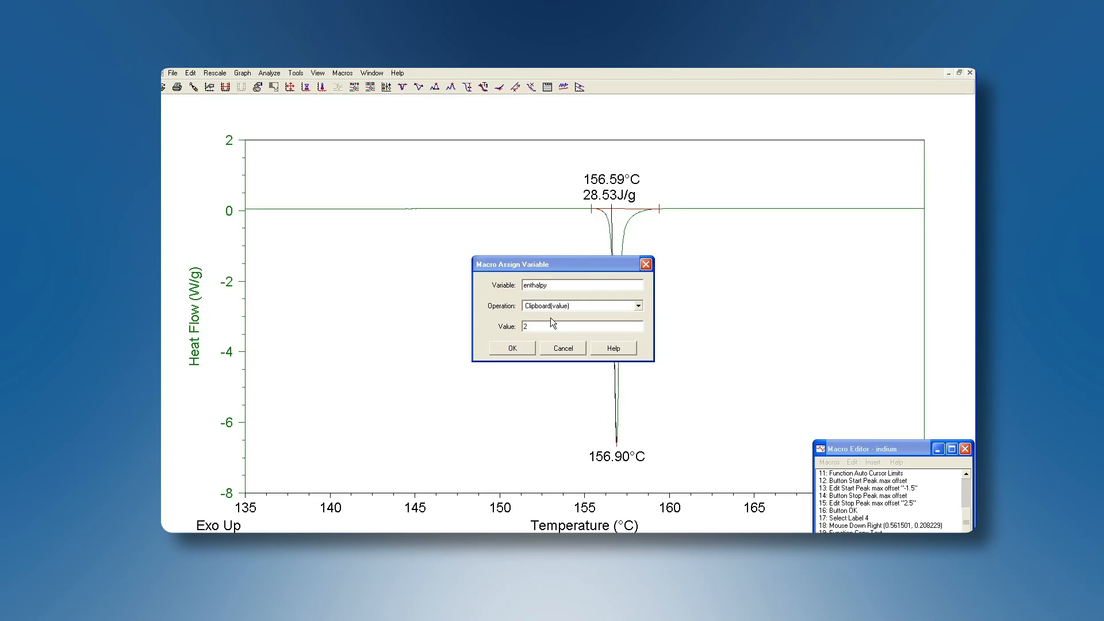
click(512, 348)
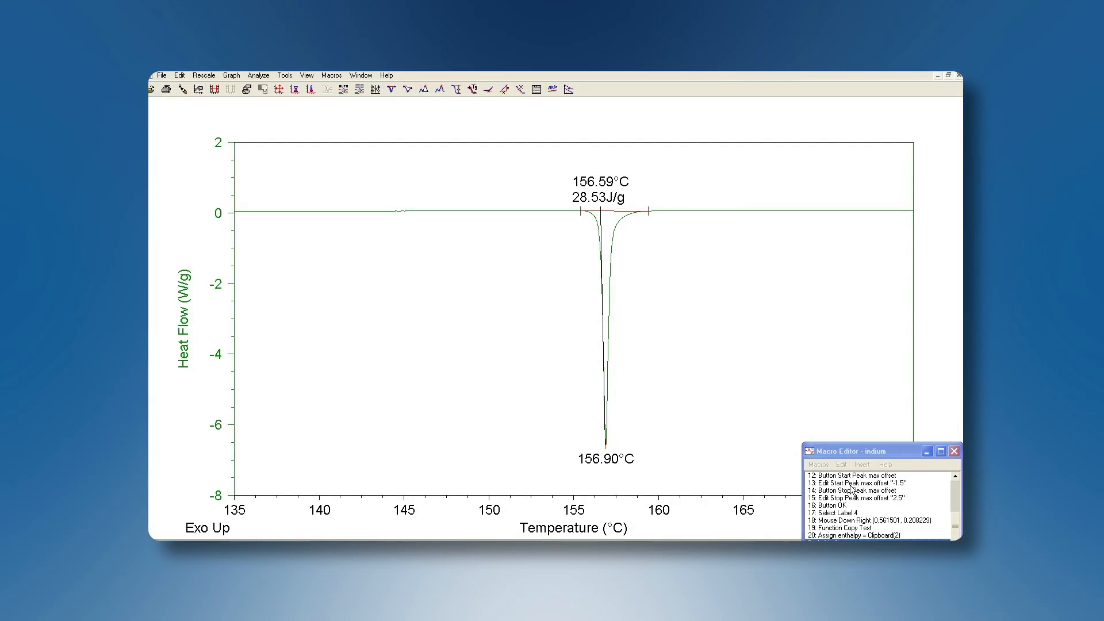
click(860, 464)
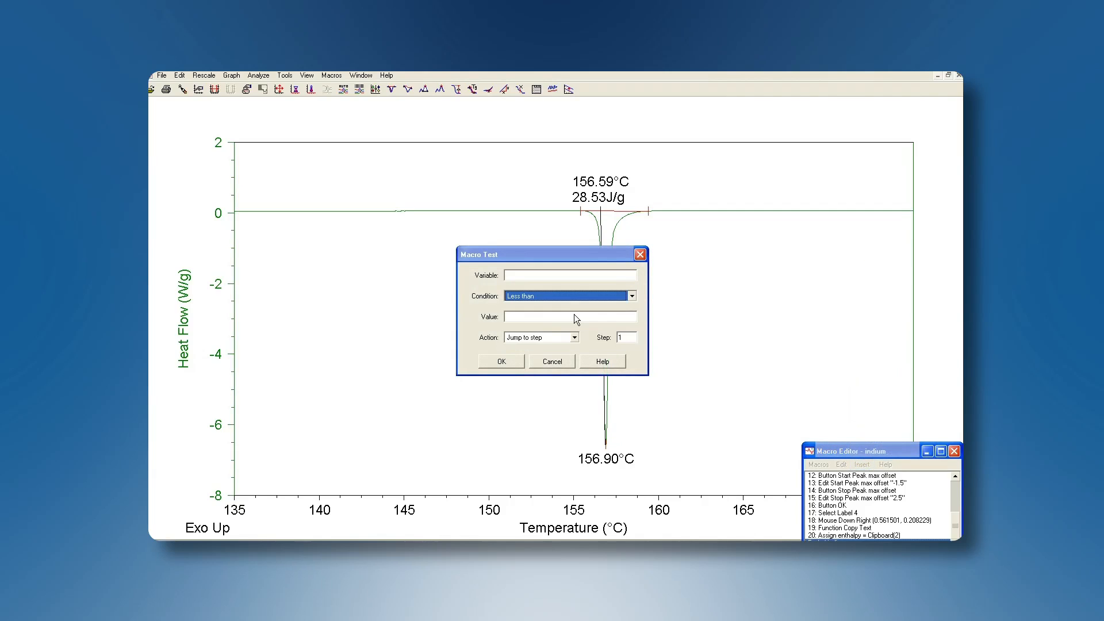
Add a test jumping to step 1 when enthalpy < 28.43, then set up a second test's condition.
text(2)
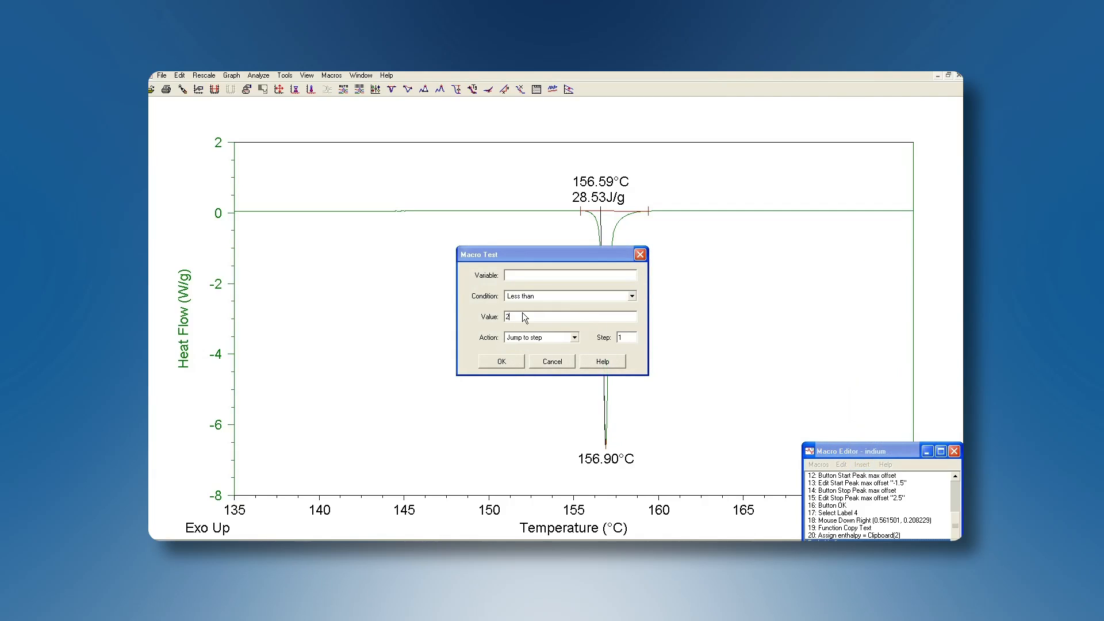
text(28.4)
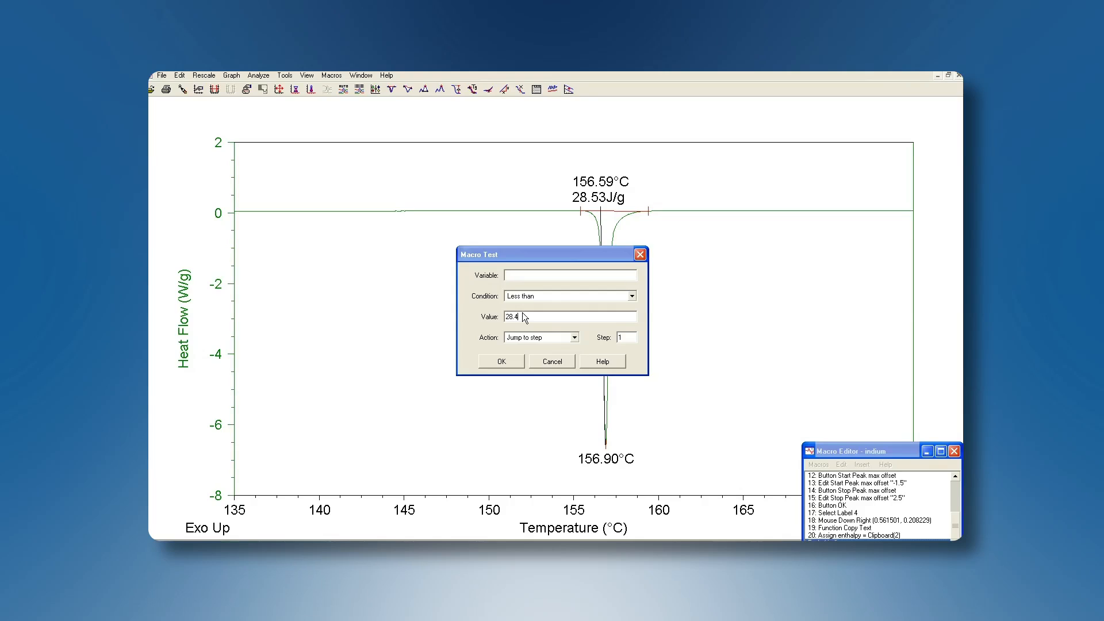
text(enthalpy)
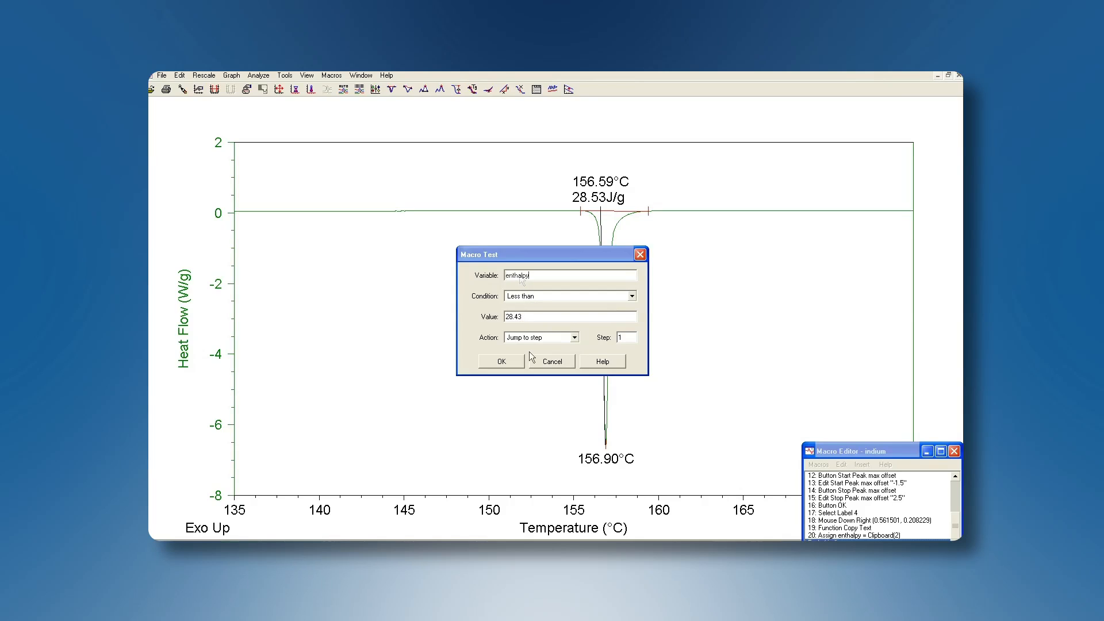
mouse_move(655, 351)
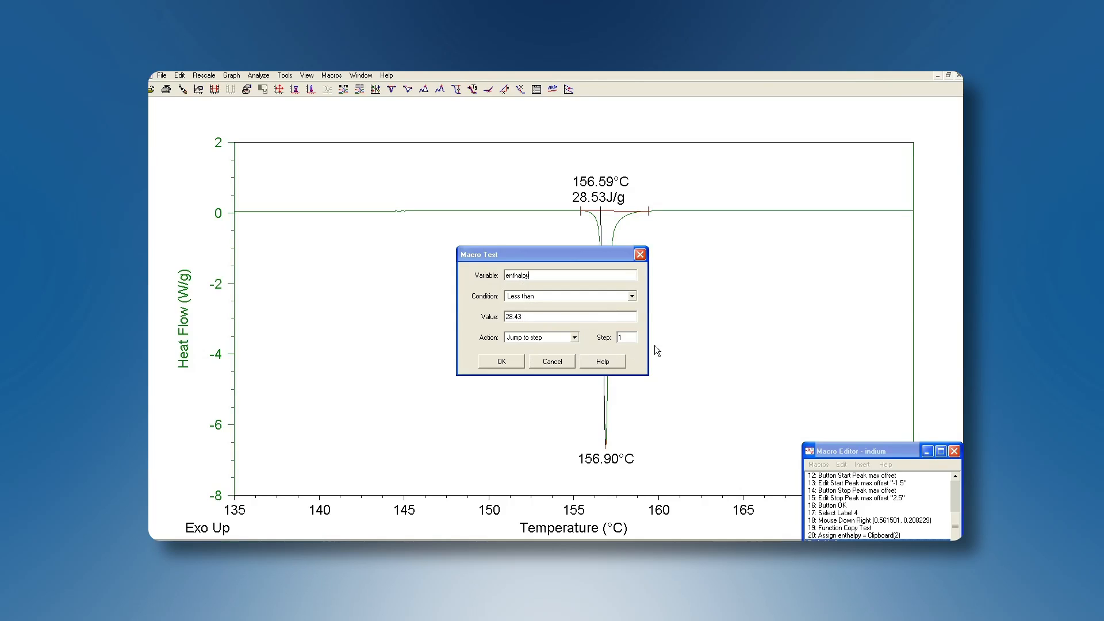
click(500, 361)
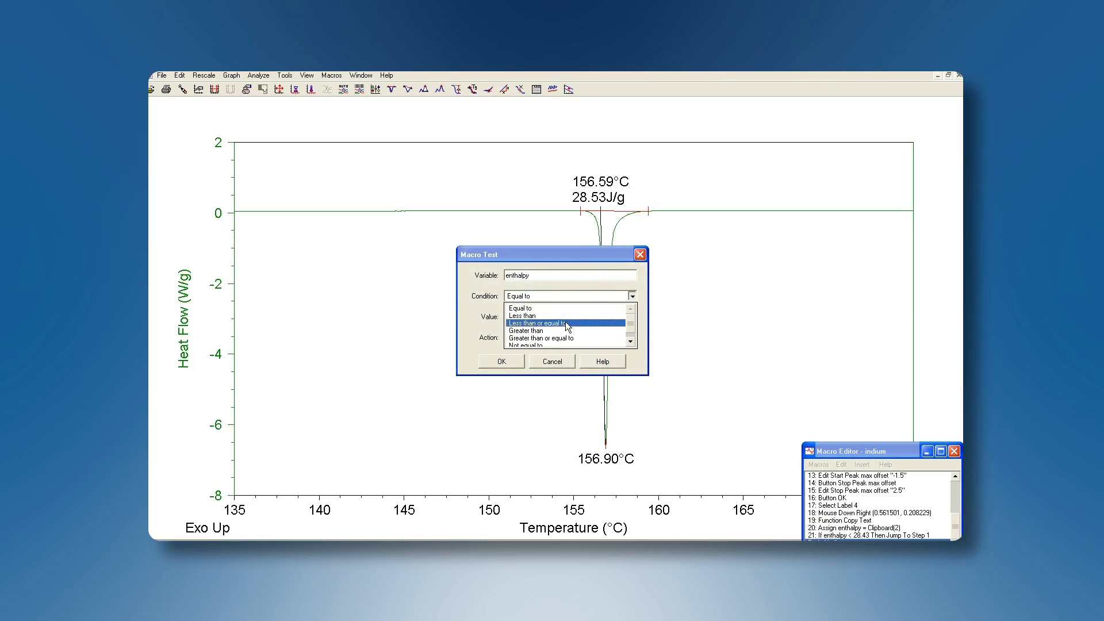
click(526, 330)
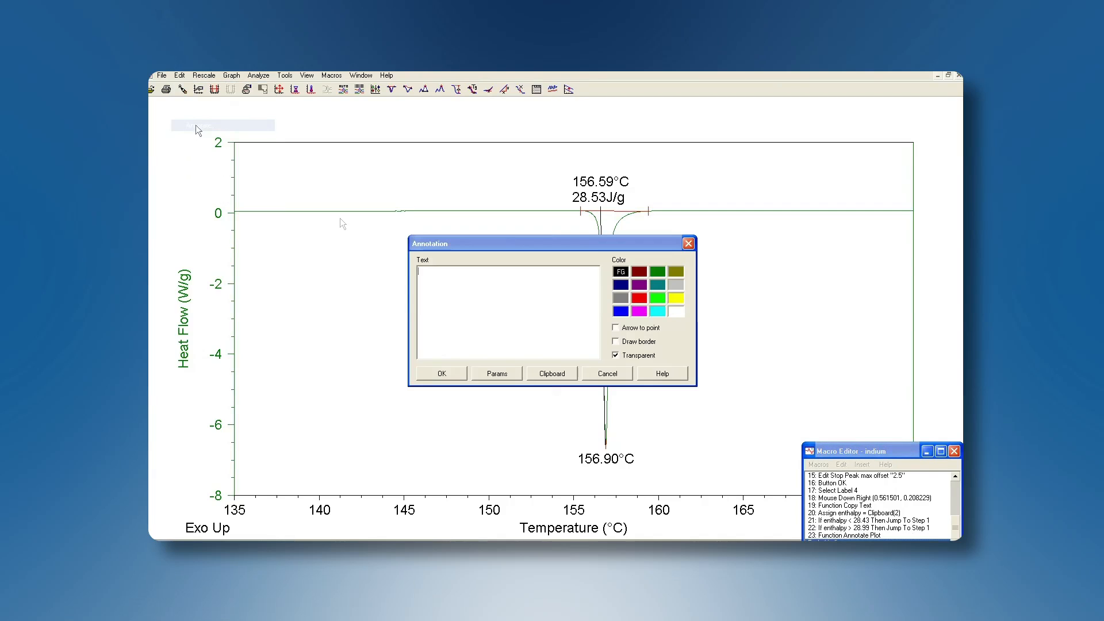
Place a 'pass' annotation beside the peak and insert a jump-to-end macro step.
text(pass)
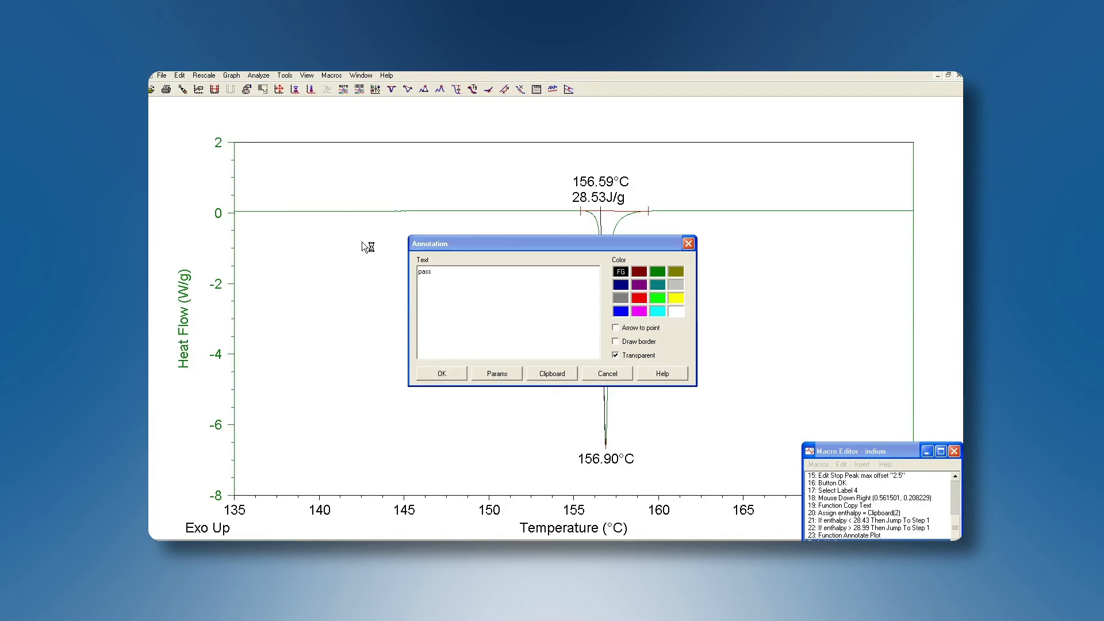
click(442, 373)
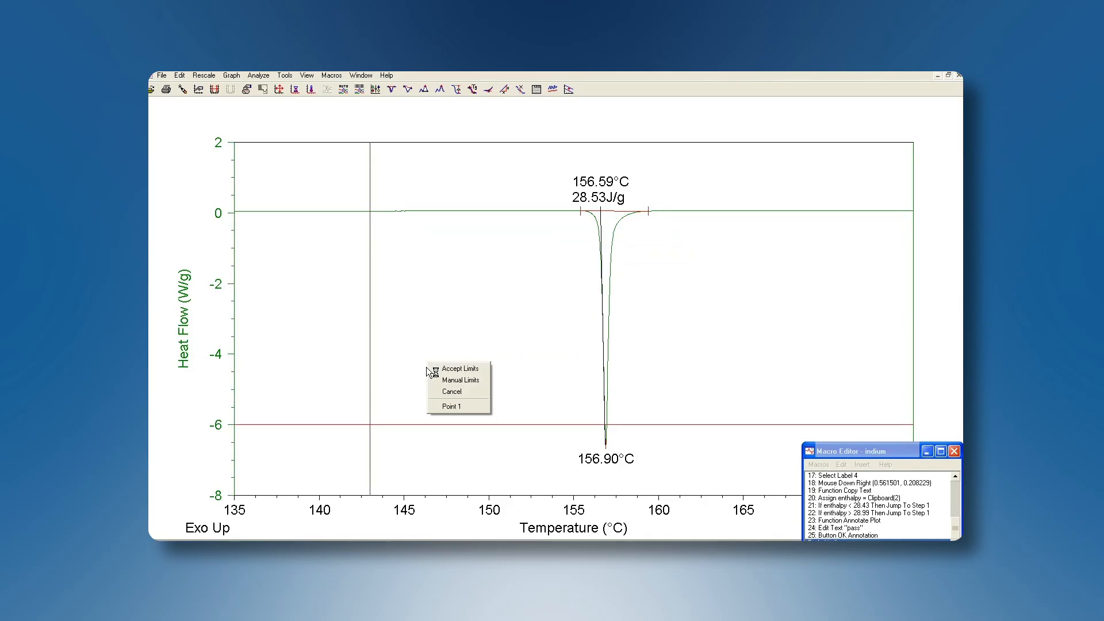
click(860, 464)
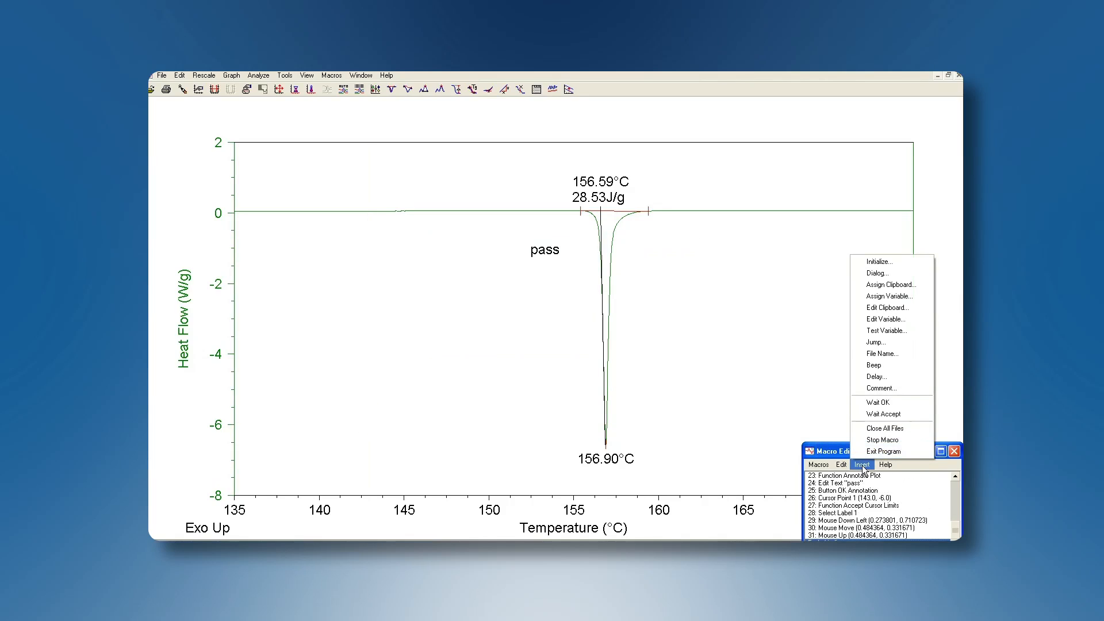
mouse_move(877, 342)
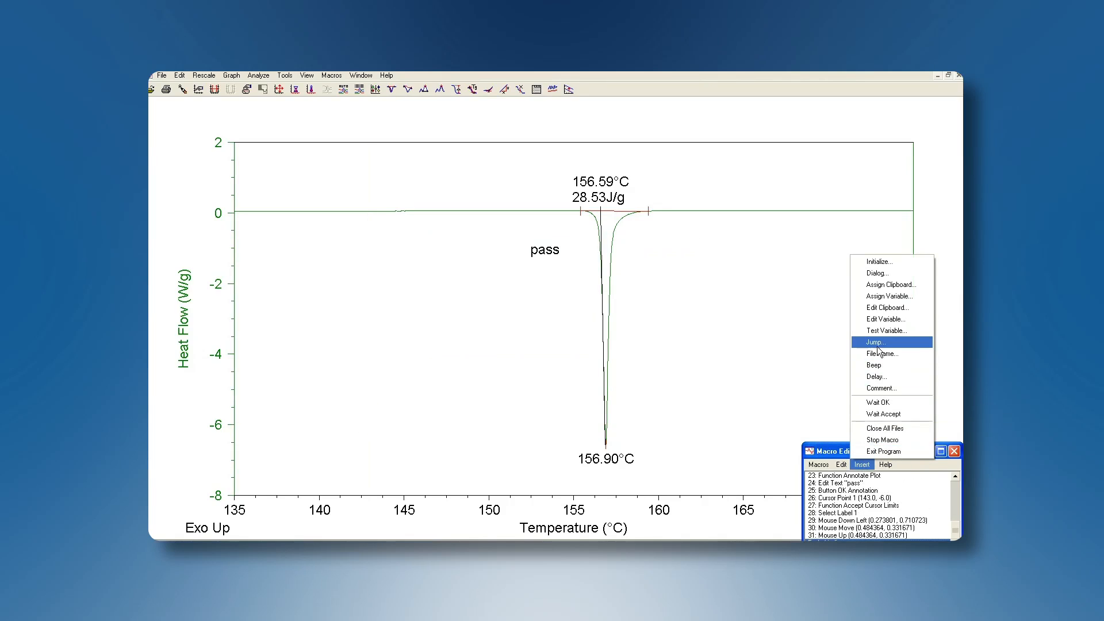
click(874, 342)
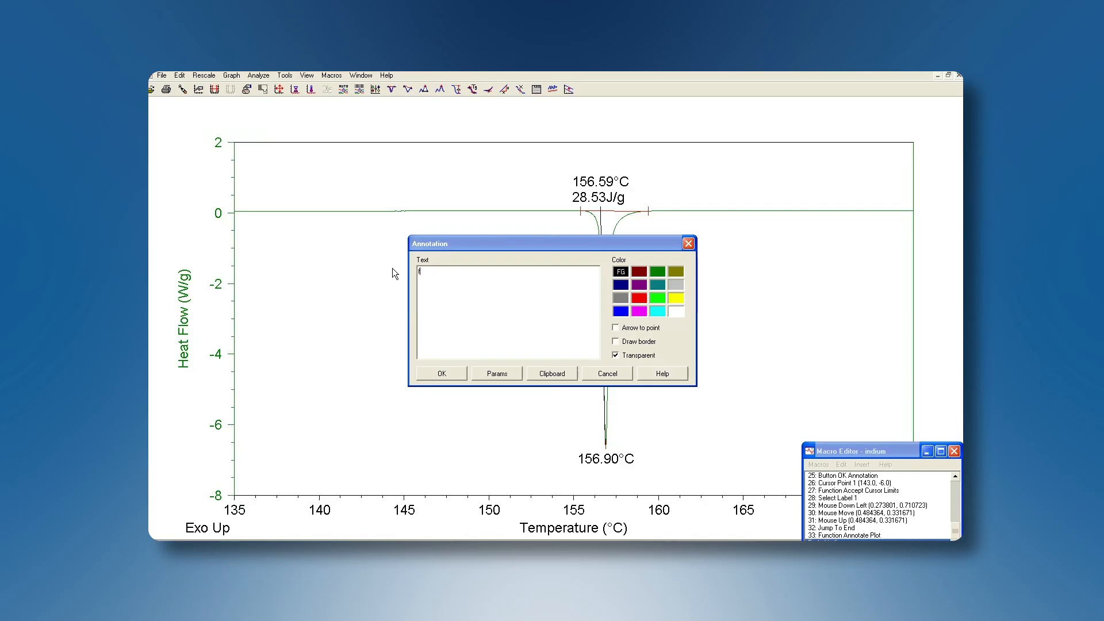
Annotate the plot with a 'fail' label placed below the pass label.
text(fail)
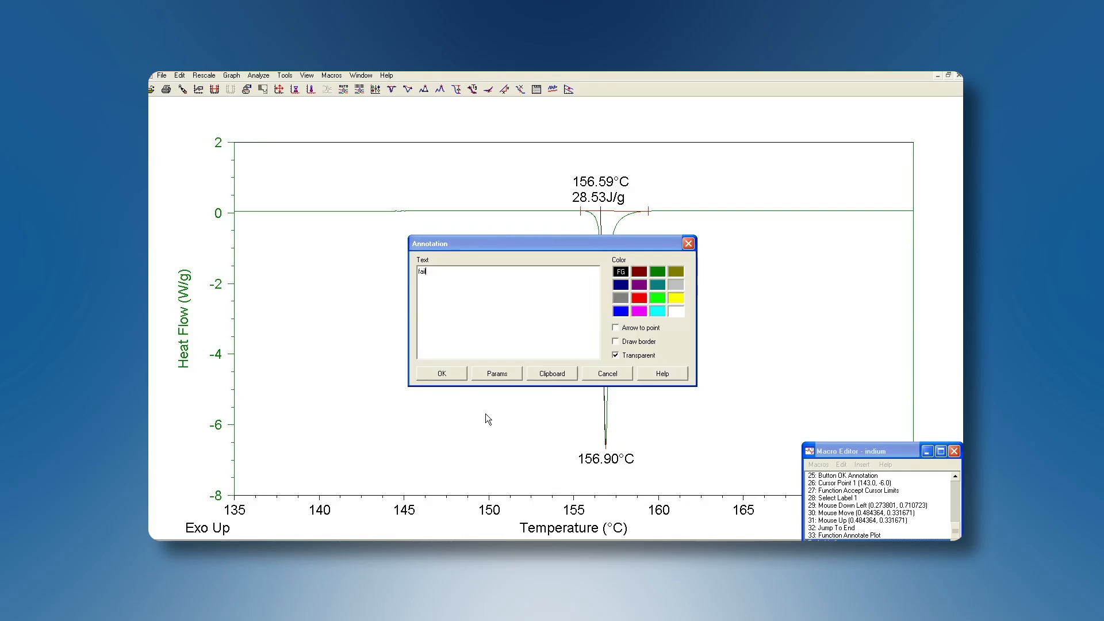
click(442, 373)
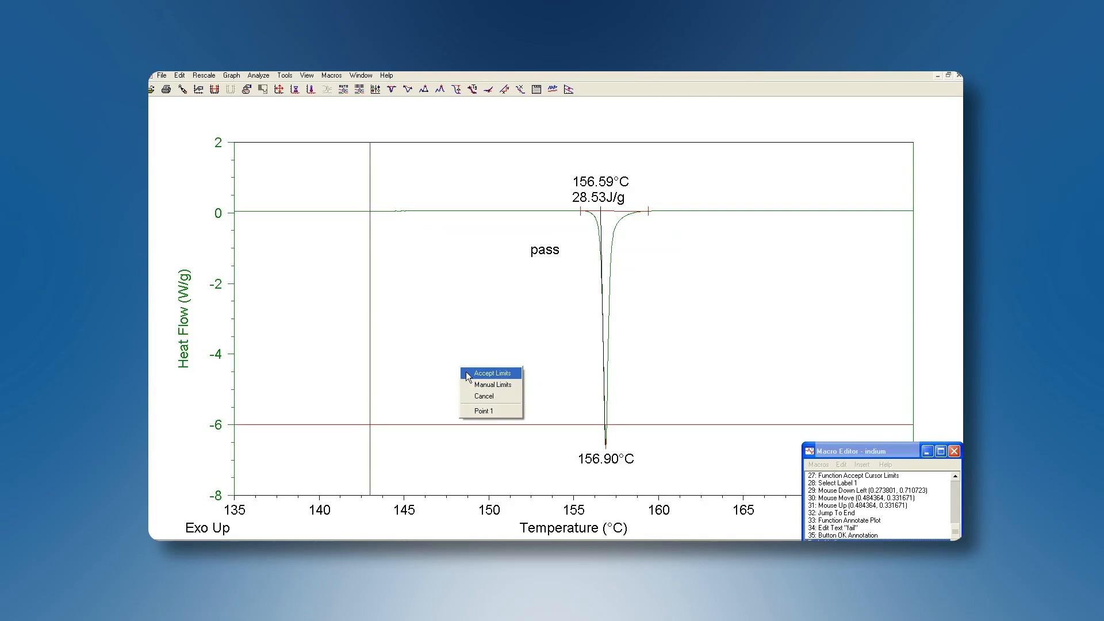
click(492, 372)
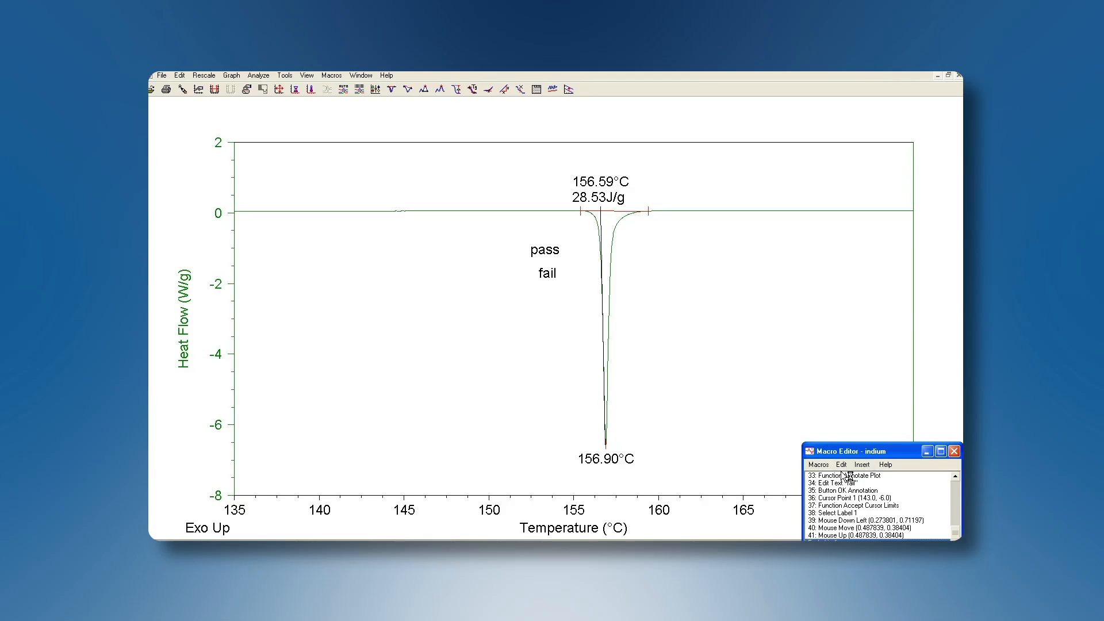
mouse_move(844, 475)
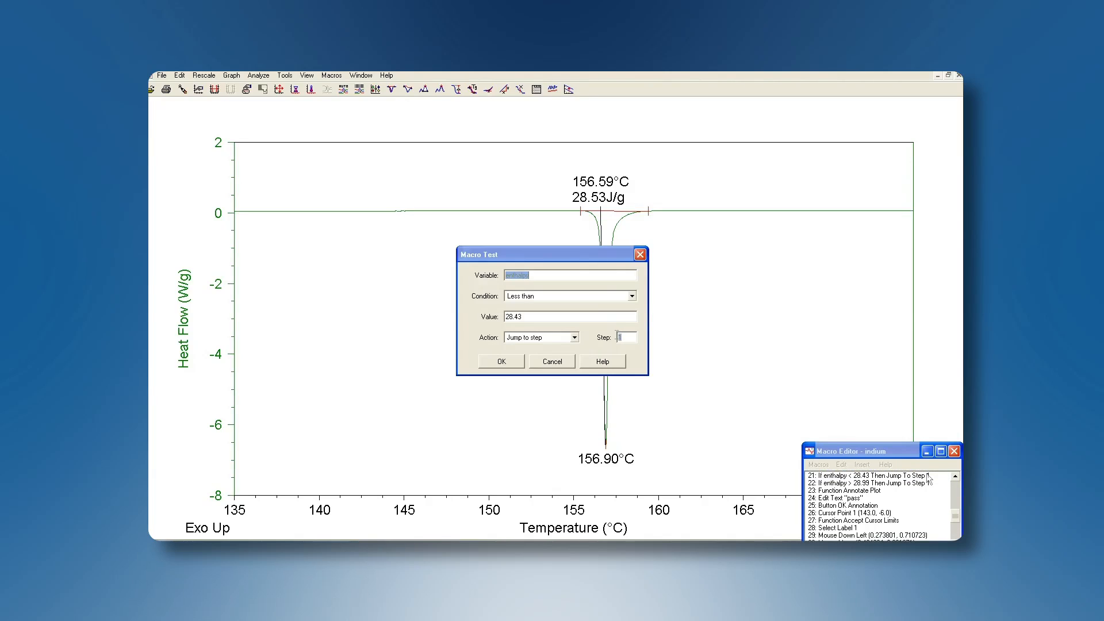
Point both enthalpy tests to step 33, then save the macro and close the editor.
text(33)
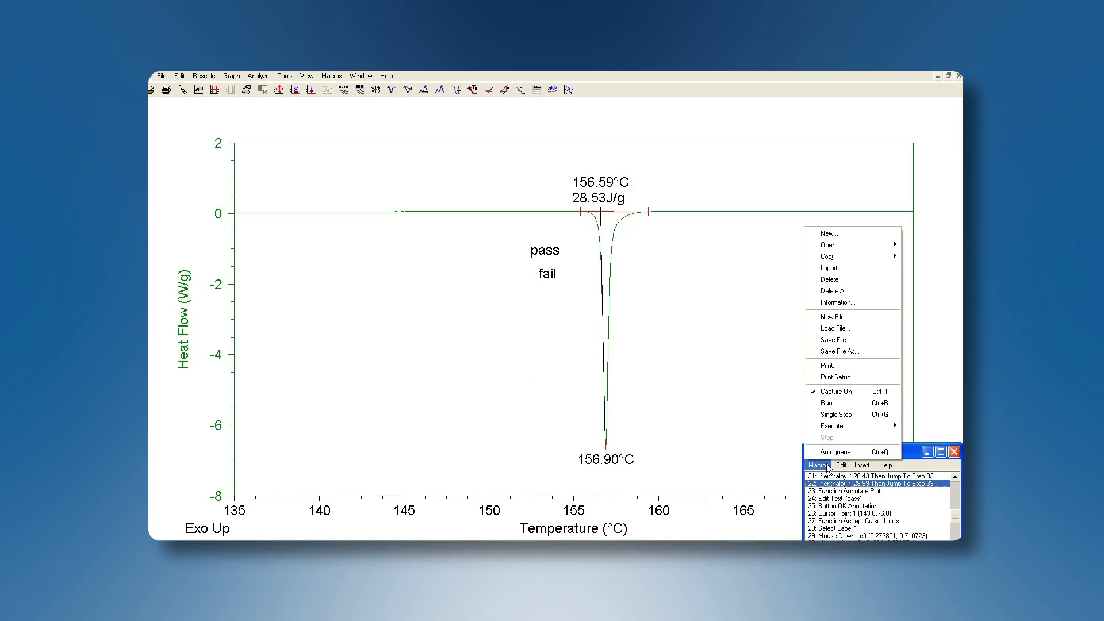
click(834, 340)
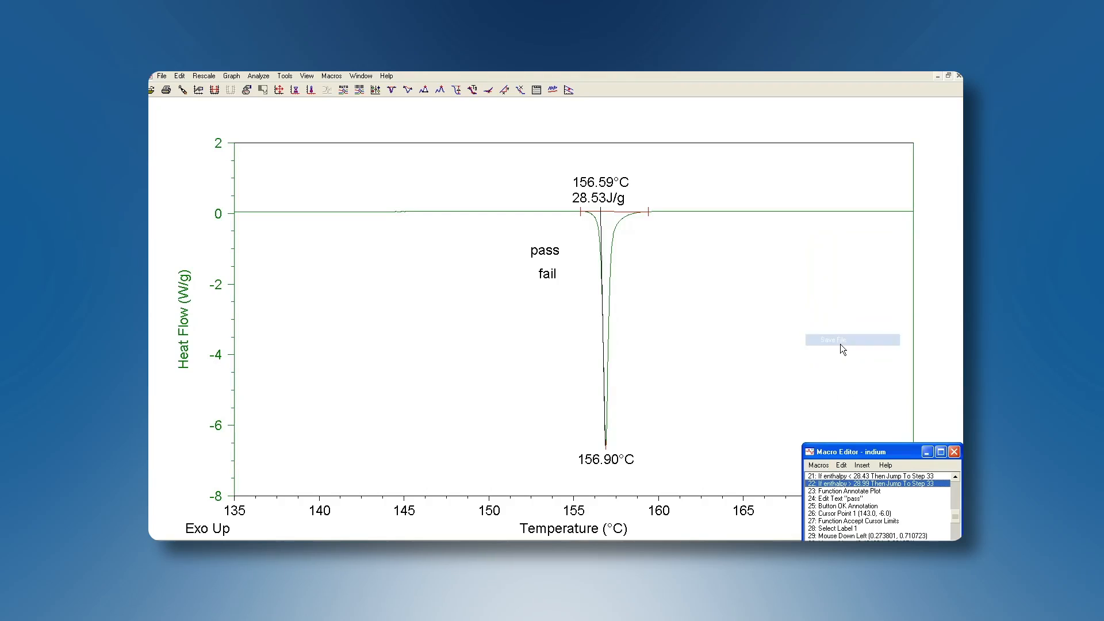
click(331, 75)
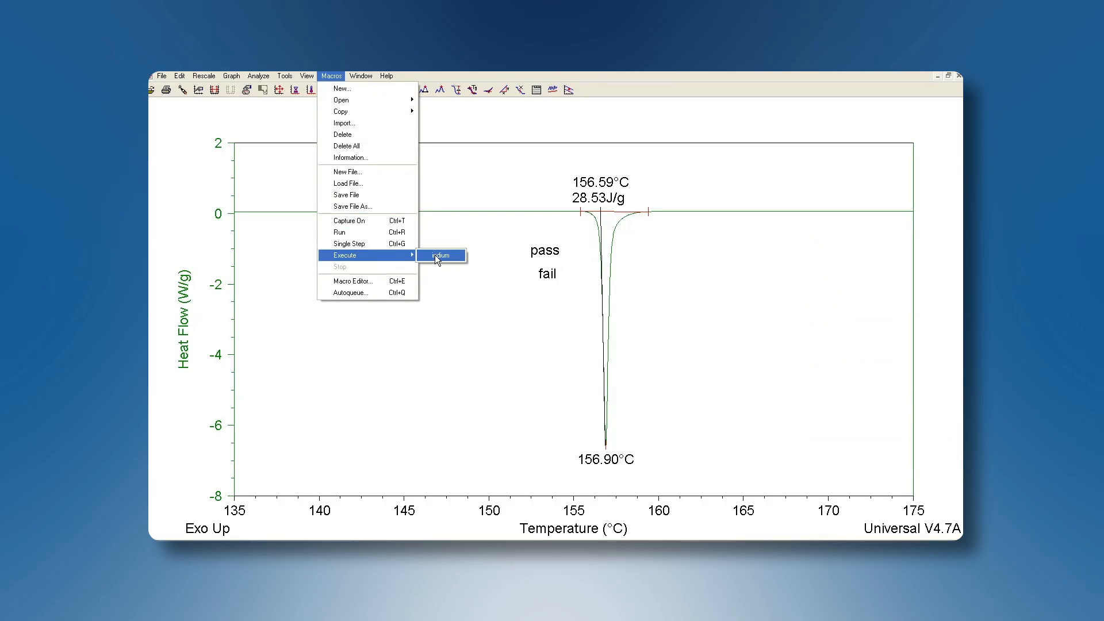
Execute the indium macro on indium.001, labelling its 28.53 J/g peak 'pass'.
click(439, 254)
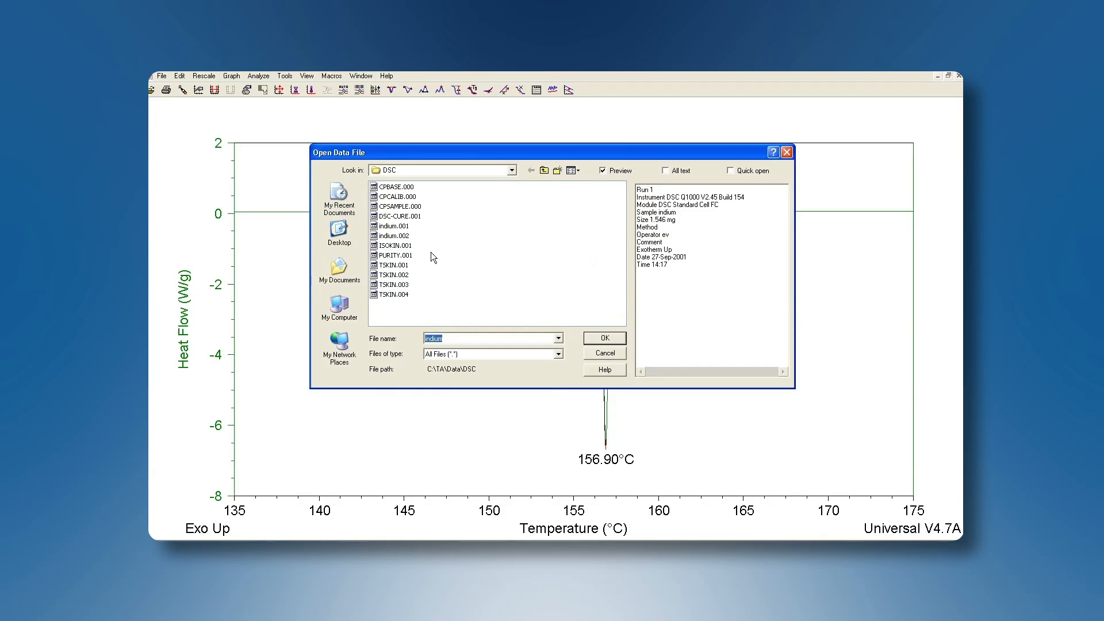
mouse_move(396, 242)
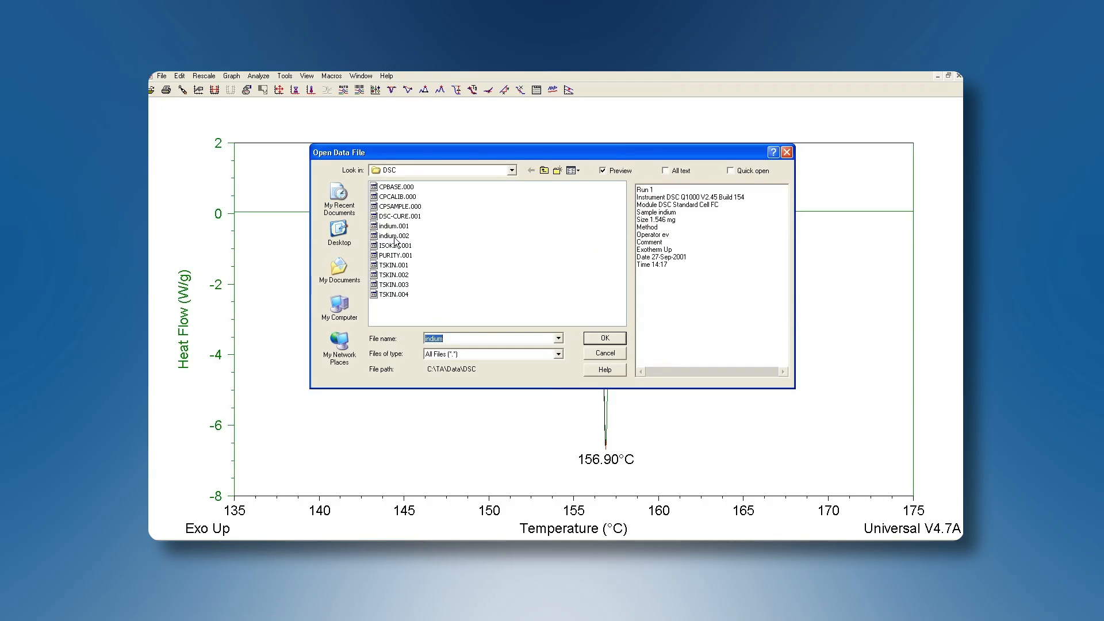
click(393, 225)
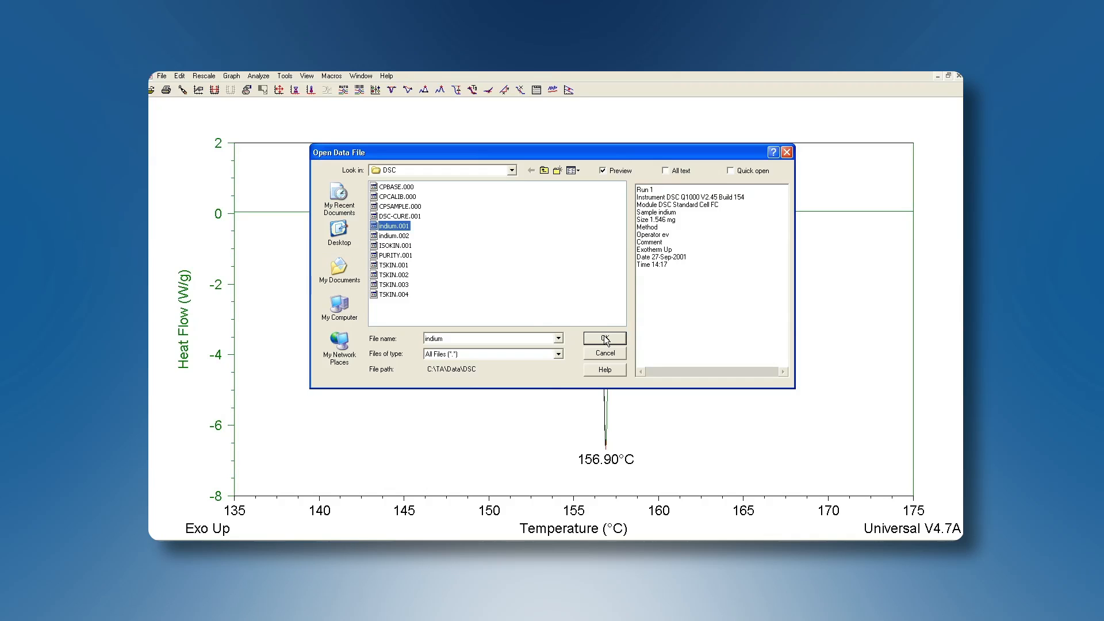
click(602, 338)
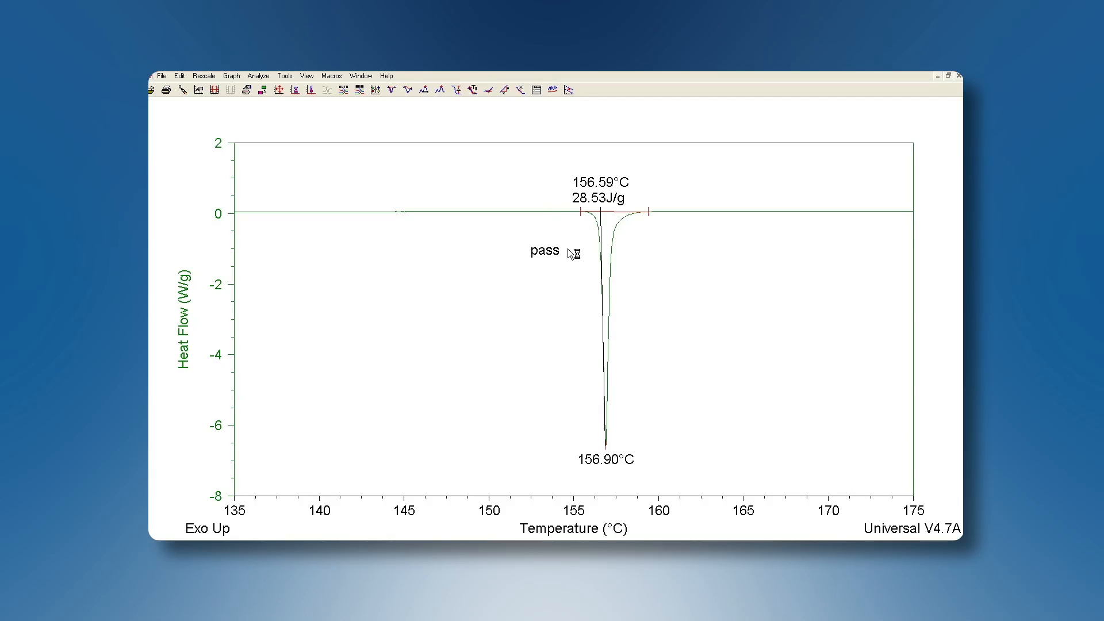
mouse_move(574, 264)
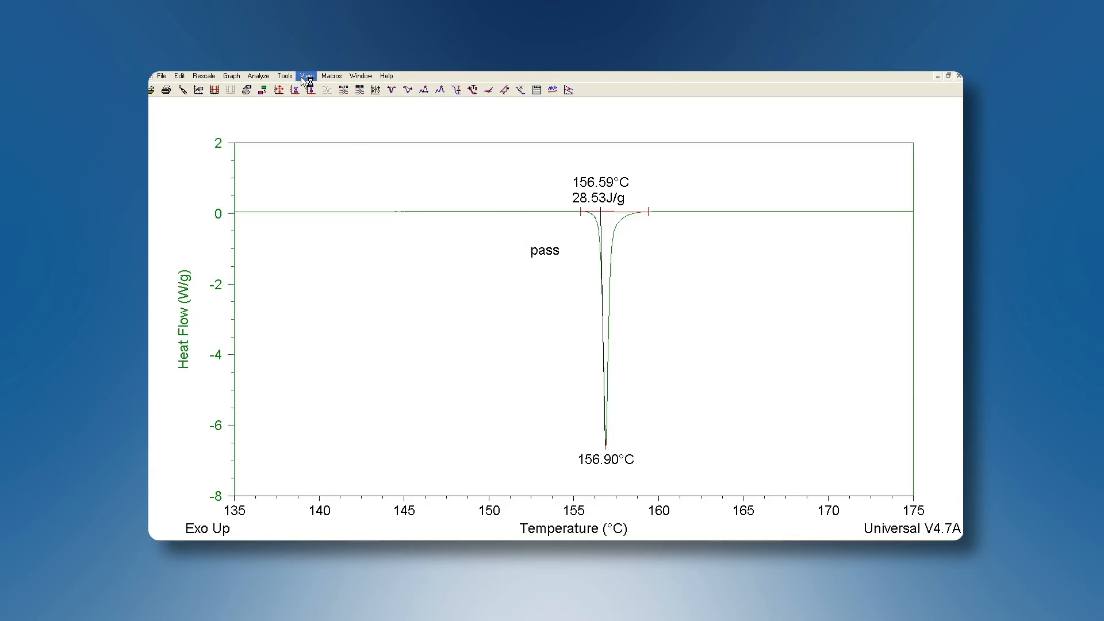
Execute the indium macro on indium.002, labelling its 26.98 J/g peak 'fail'.
click(331, 76)
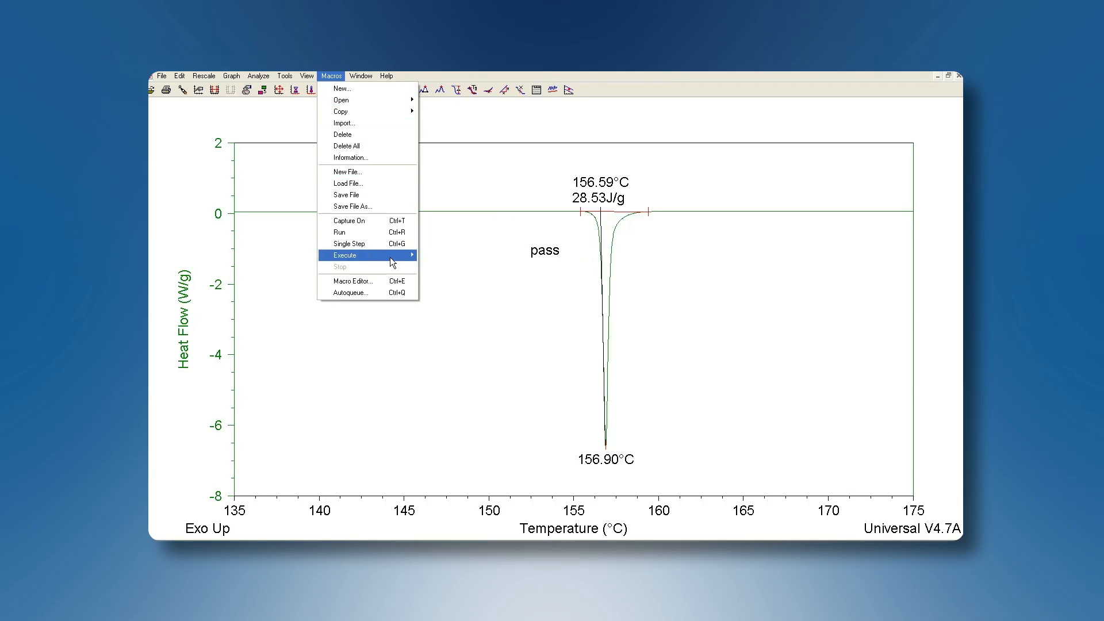
click(349, 182)
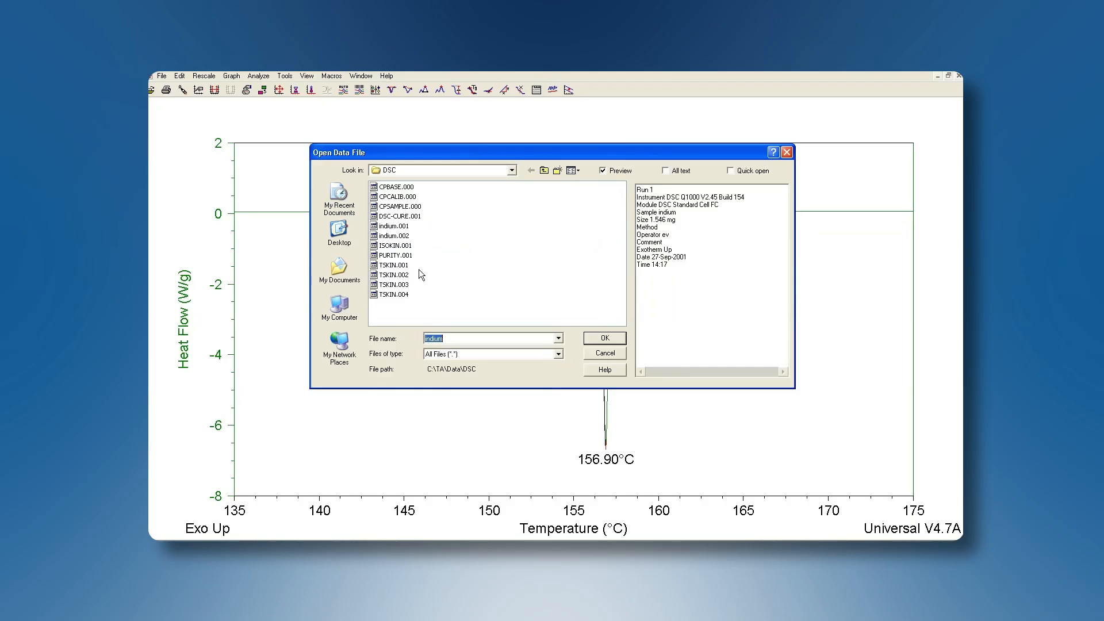
click(398, 235)
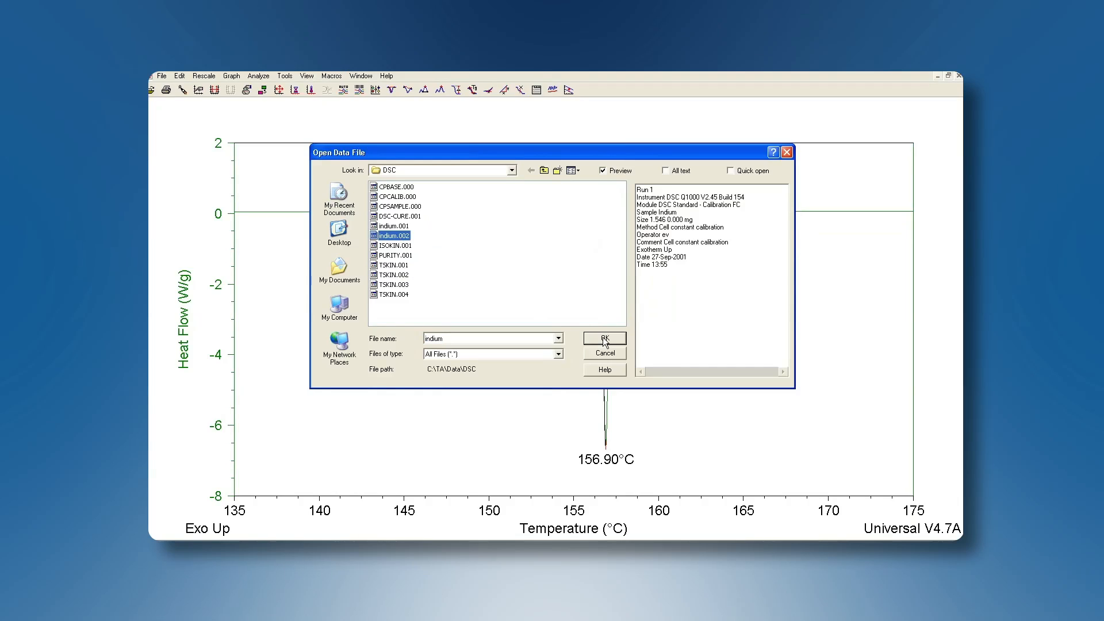
click(603, 338)
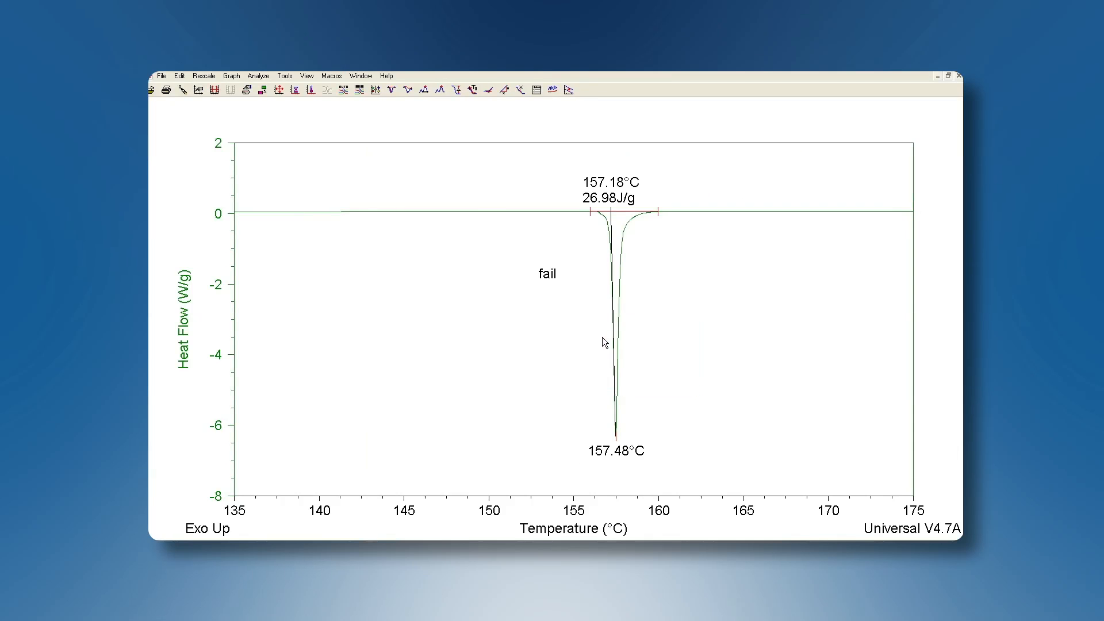